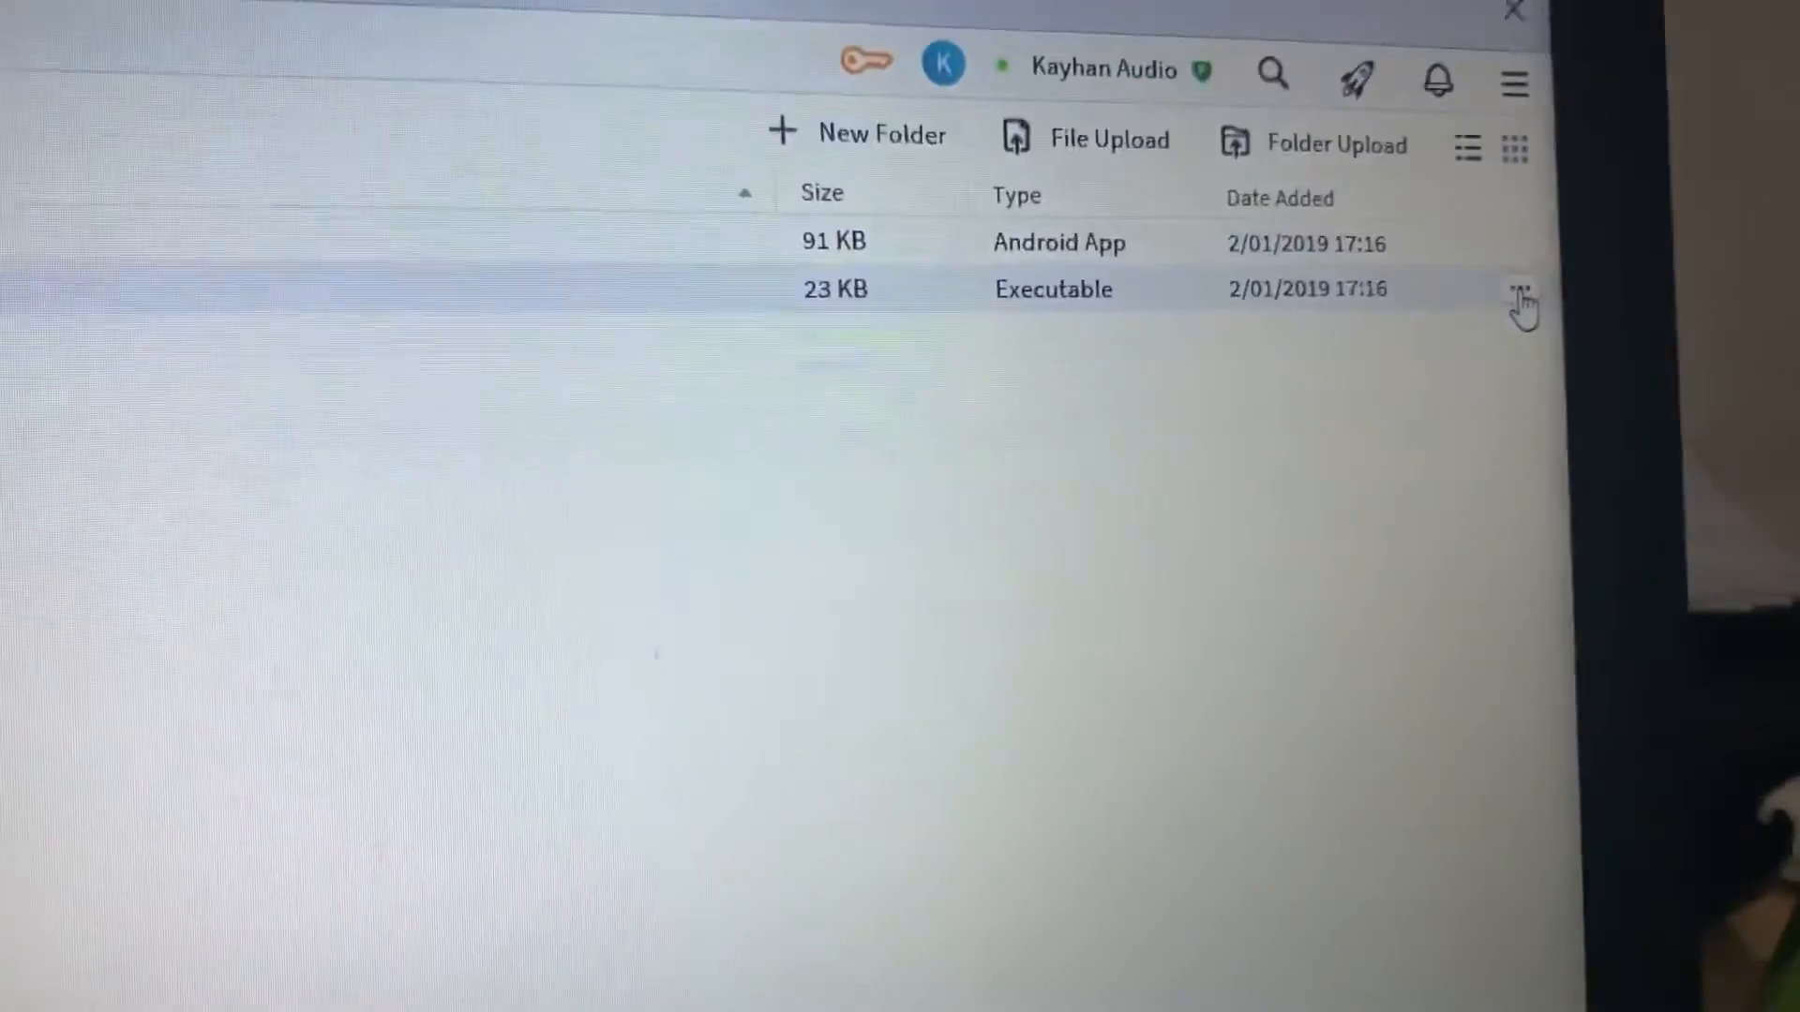
# Step: Start a Standard Download of can_app.bin from its MEGA options menu
pyautogui.click(1520, 289)
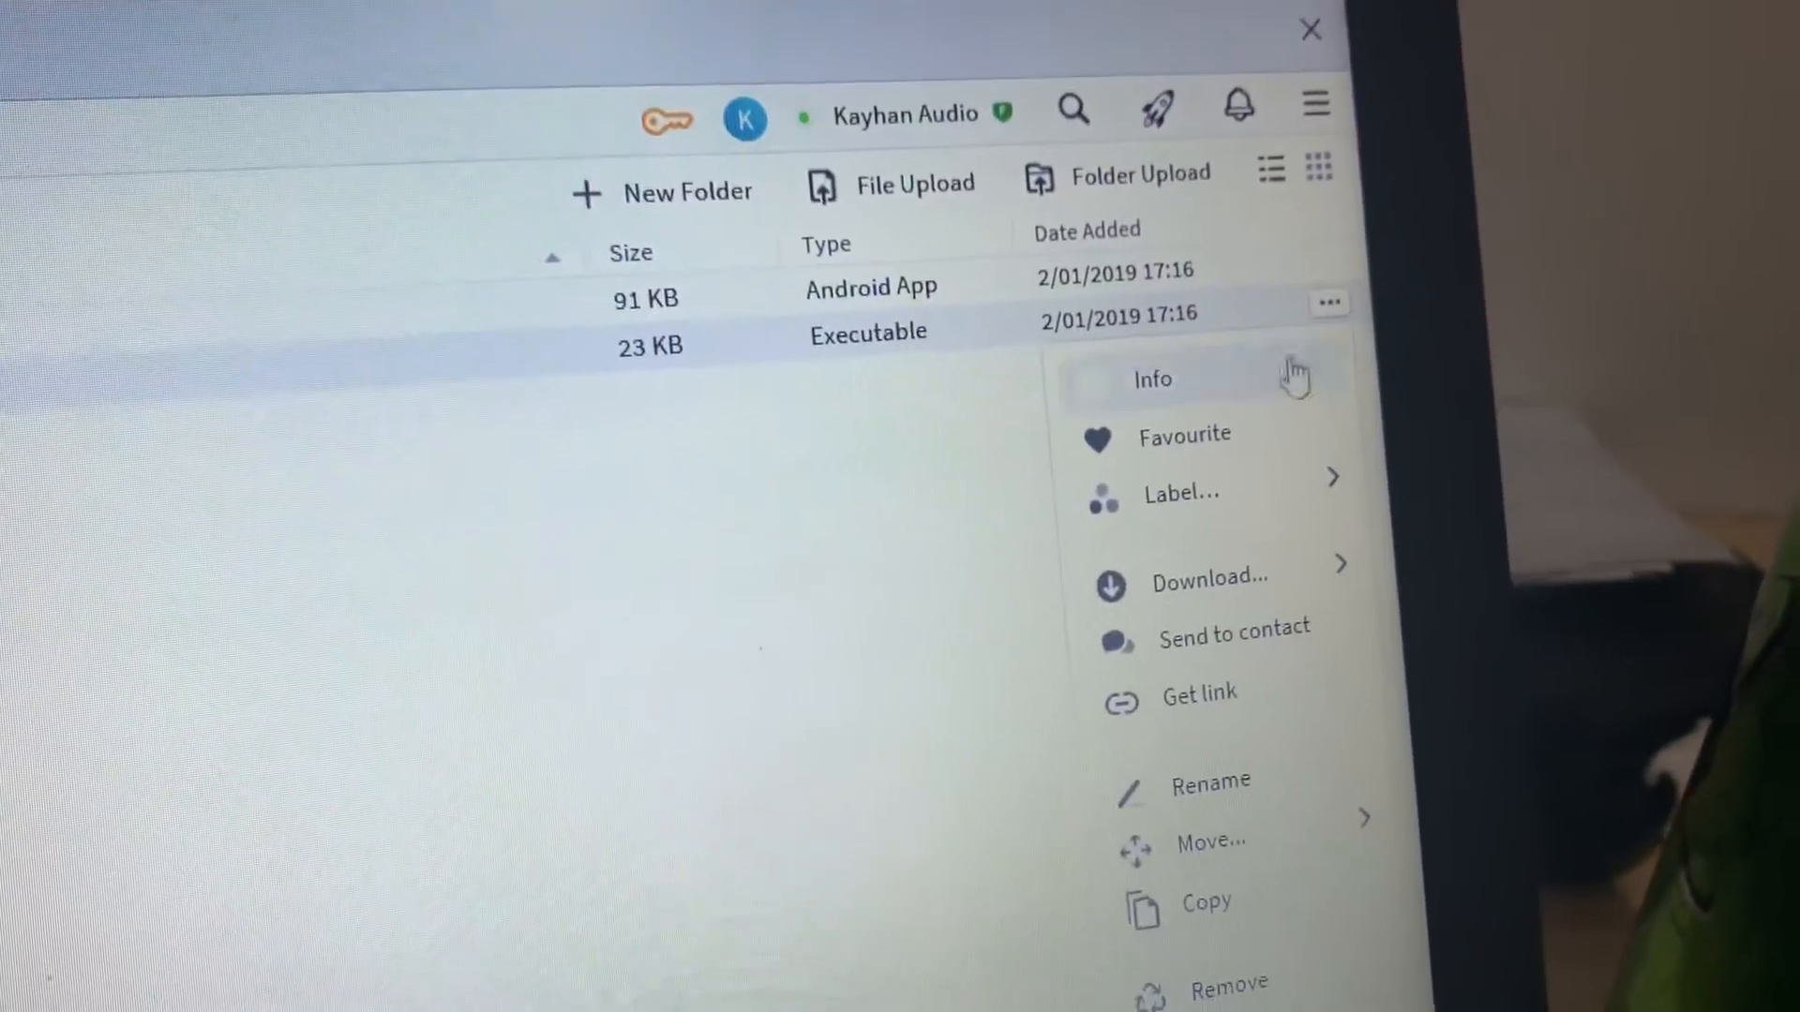
pyautogui.click(1208, 576)
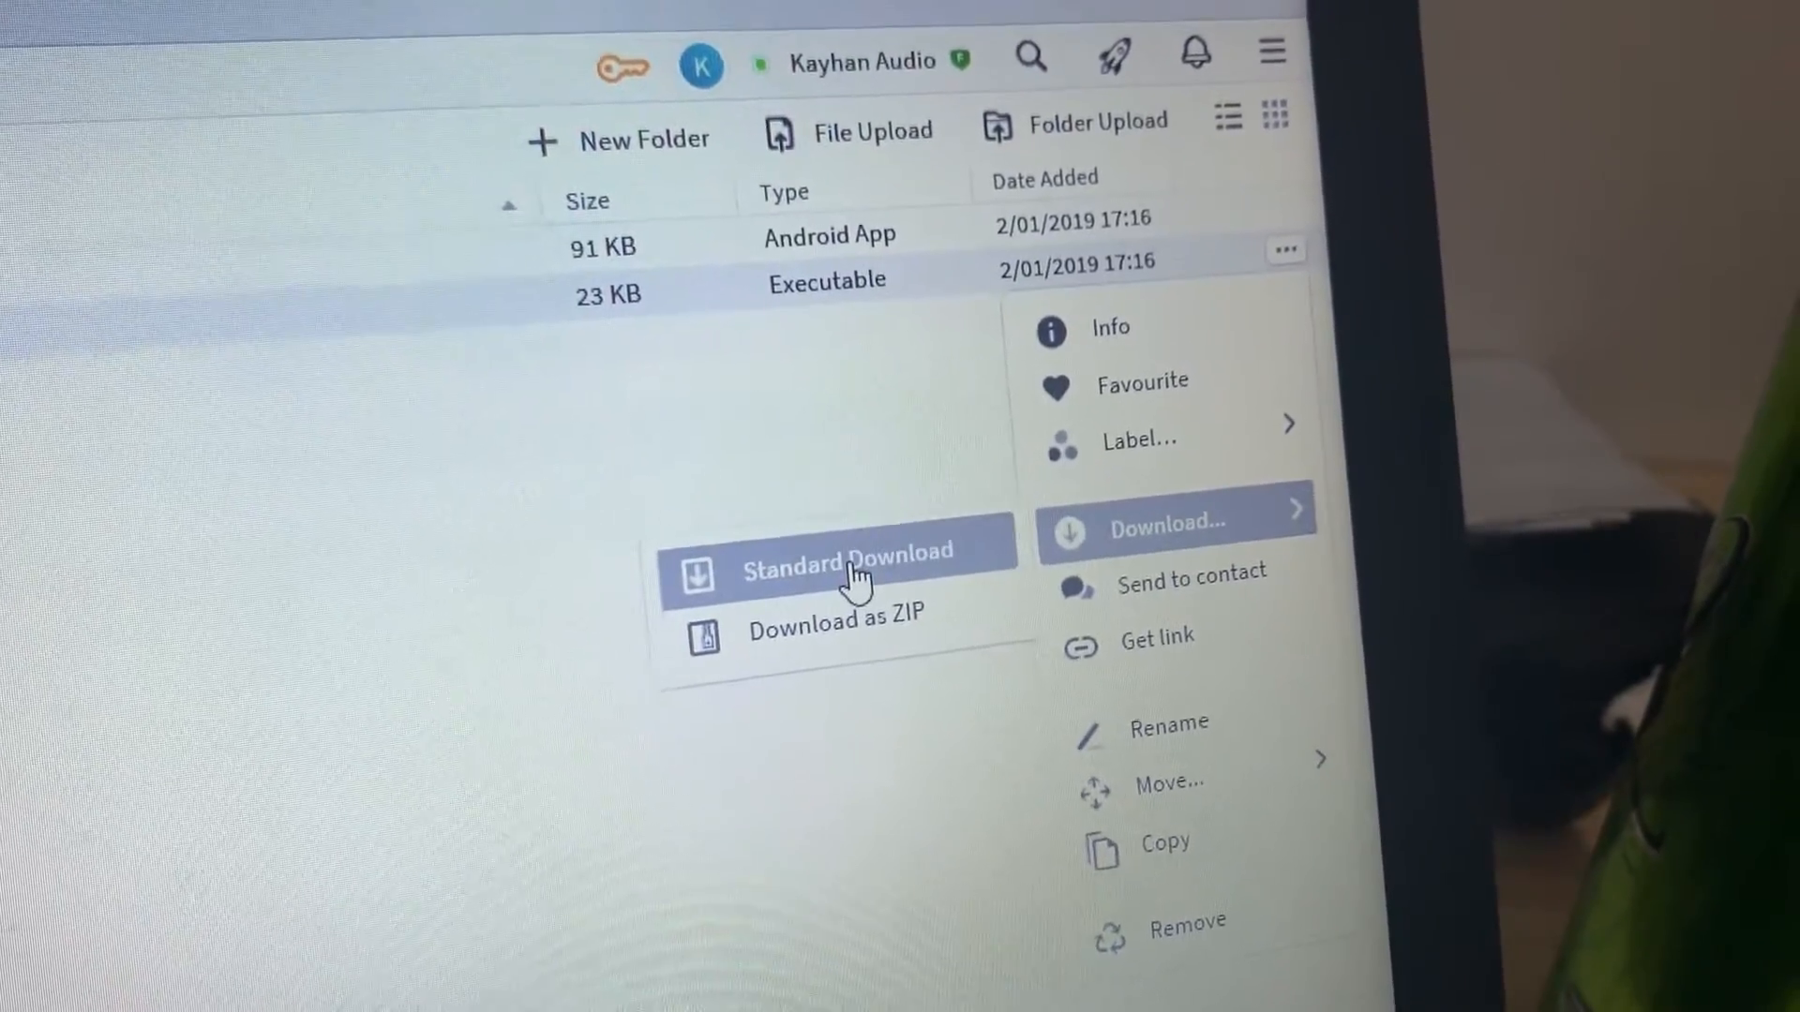
pyautogui.click(844, 571)
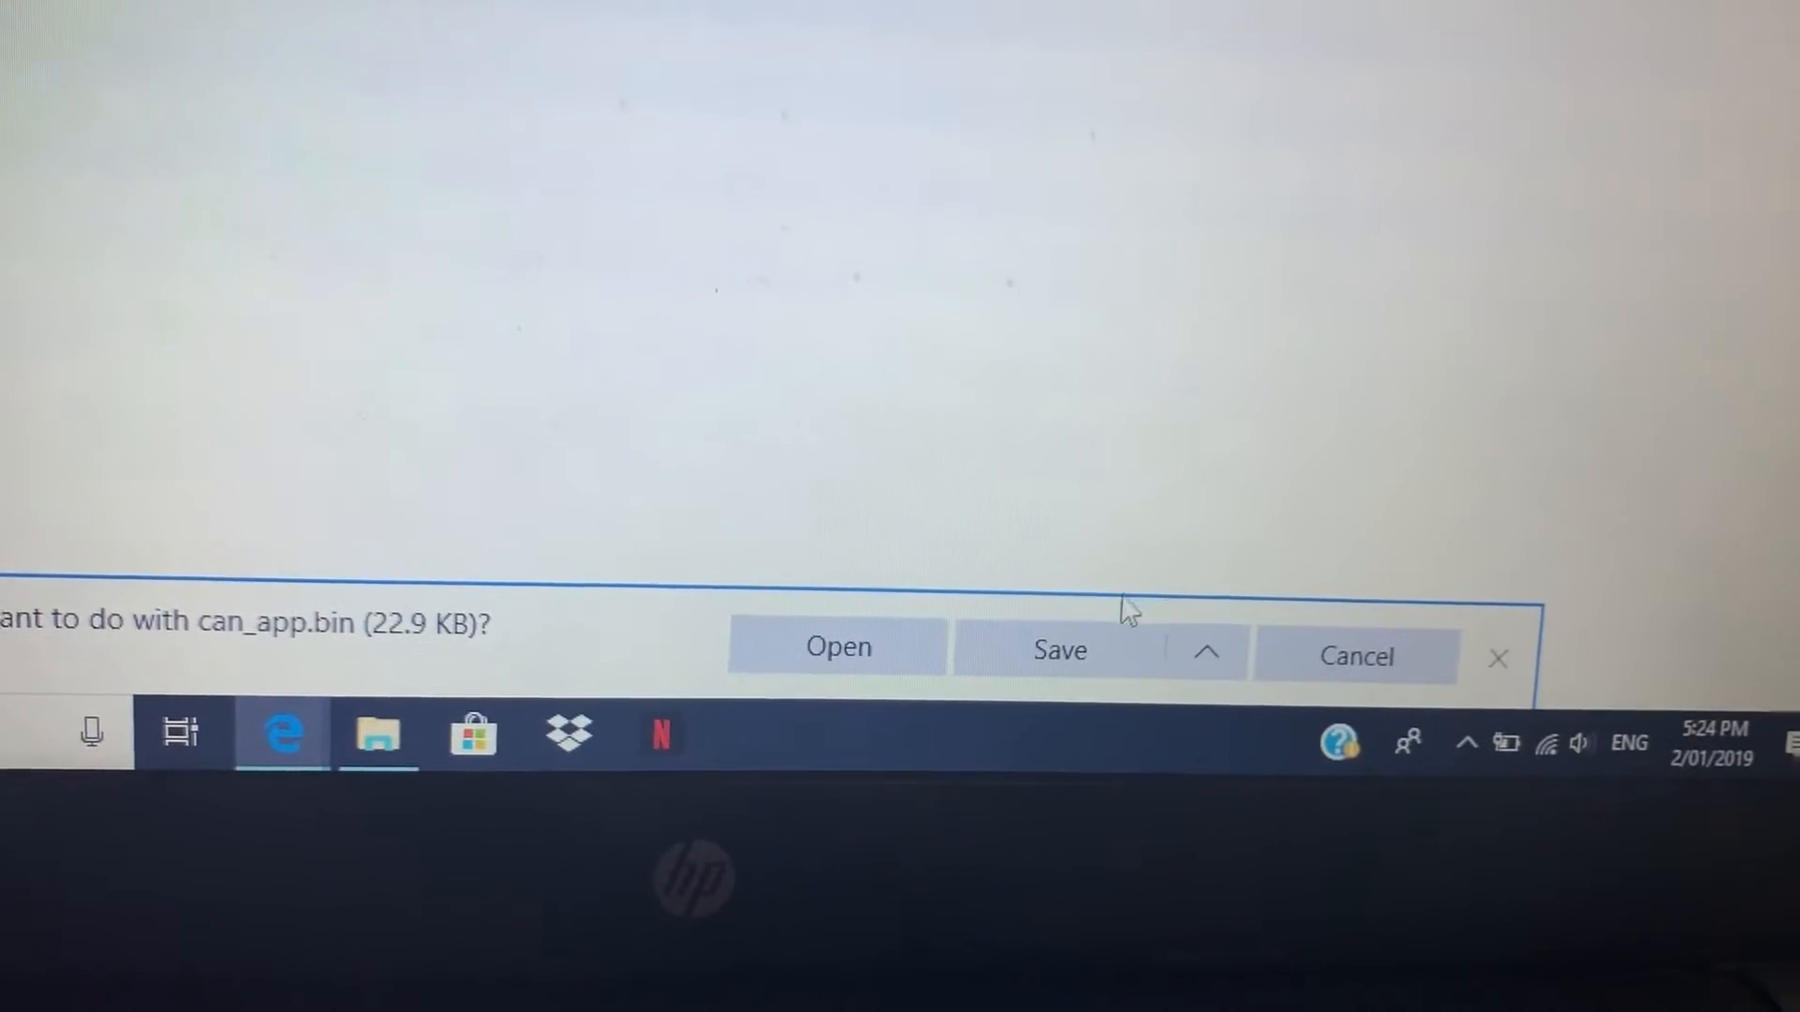
# Step: Save can_app.bin, download base.apk from MEGA, and minimize the browser
pyautogui.click(1059, 648)
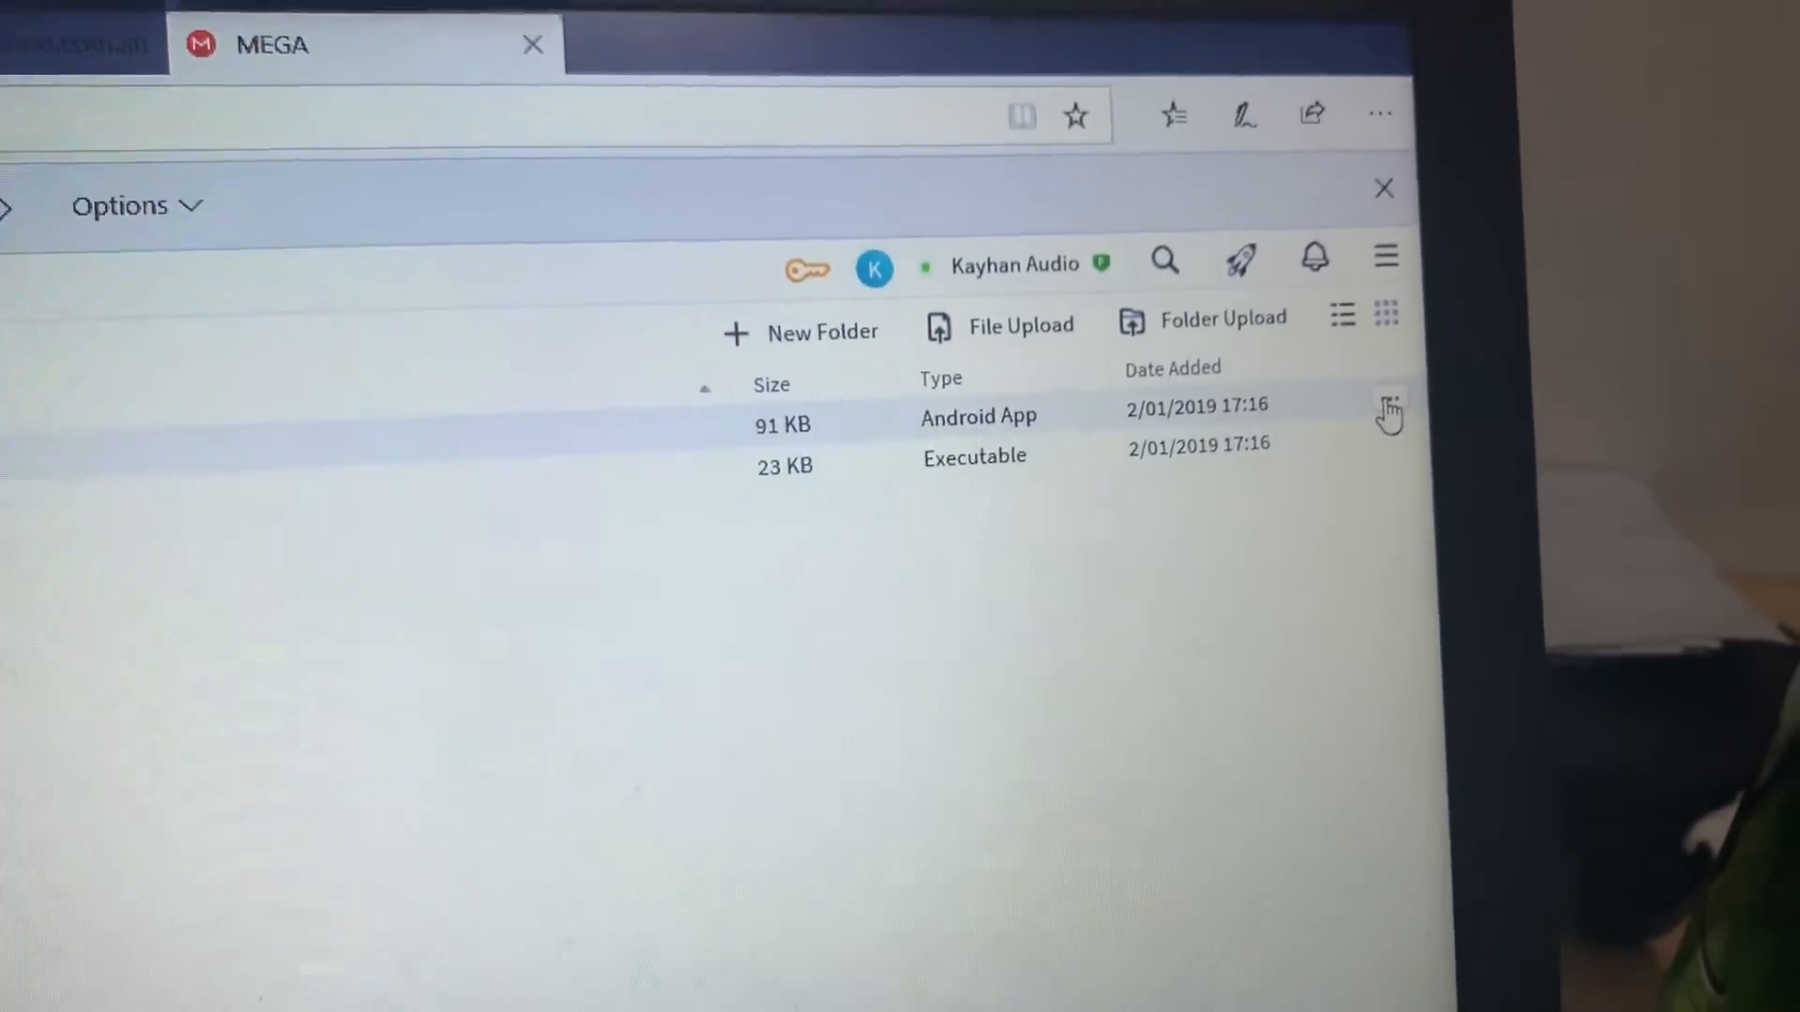
pyautogui.click(1390, 415)
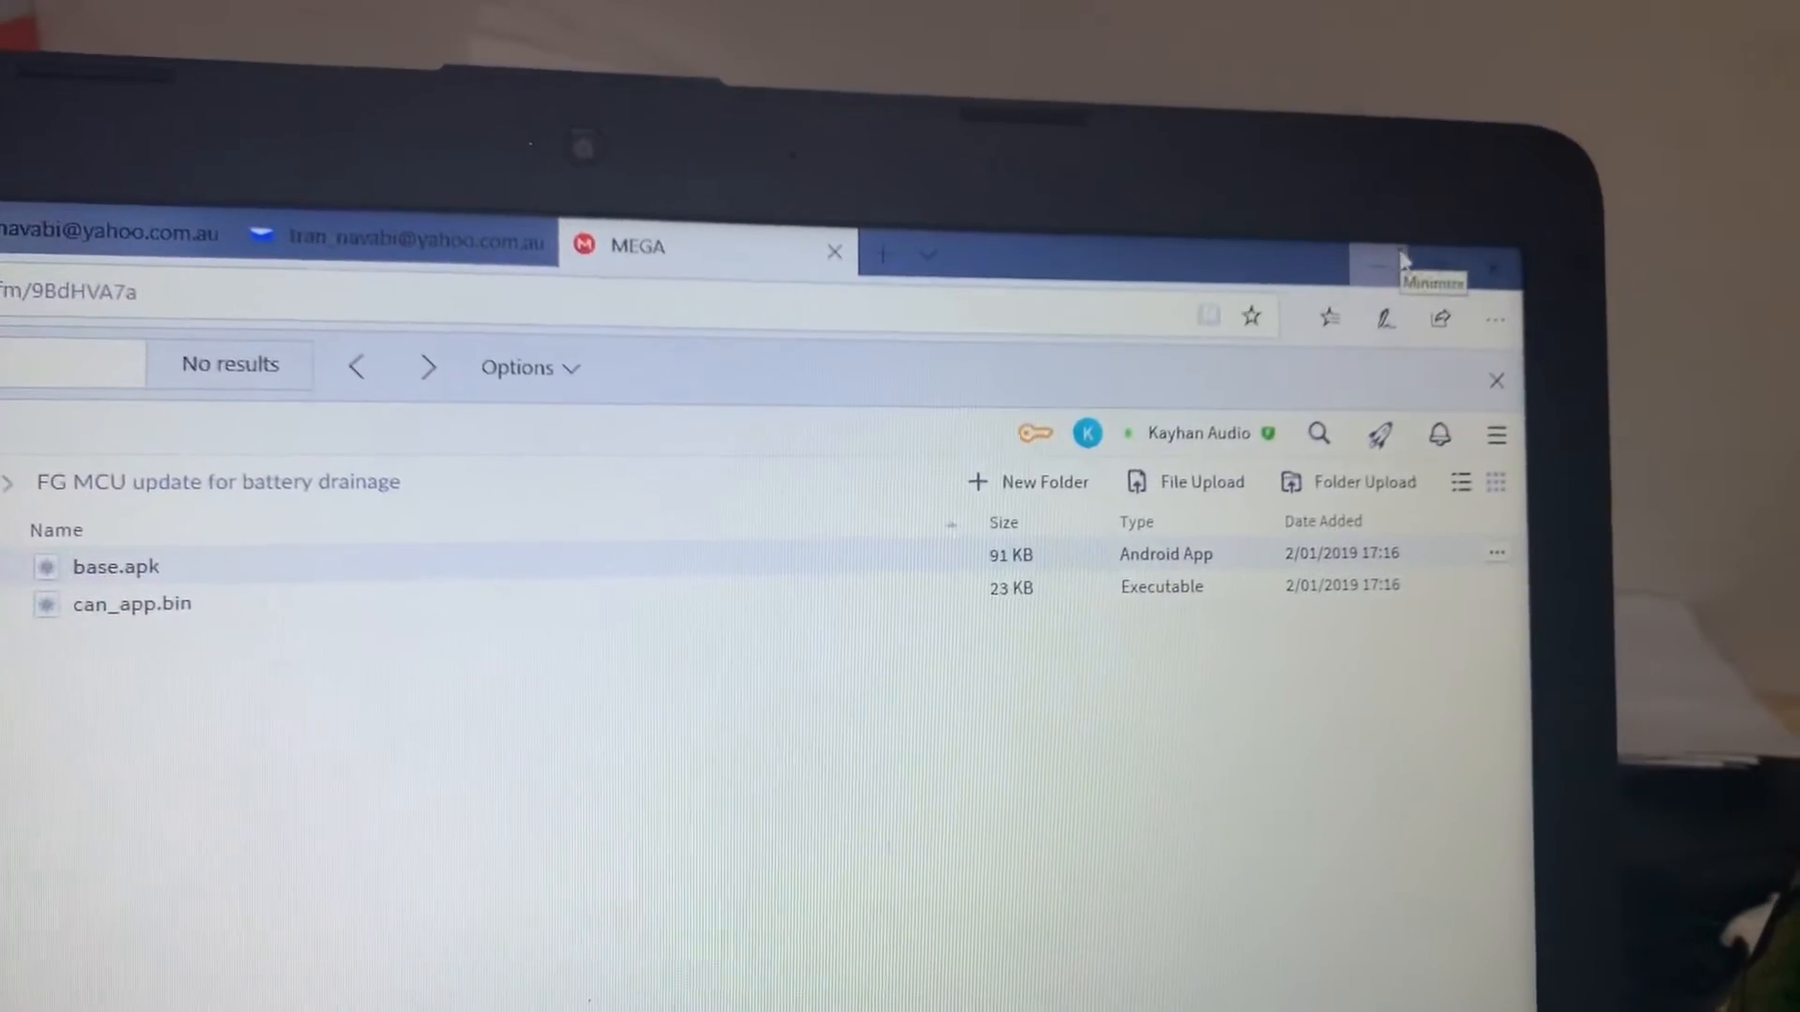
pyautogui.click(1376, 266)
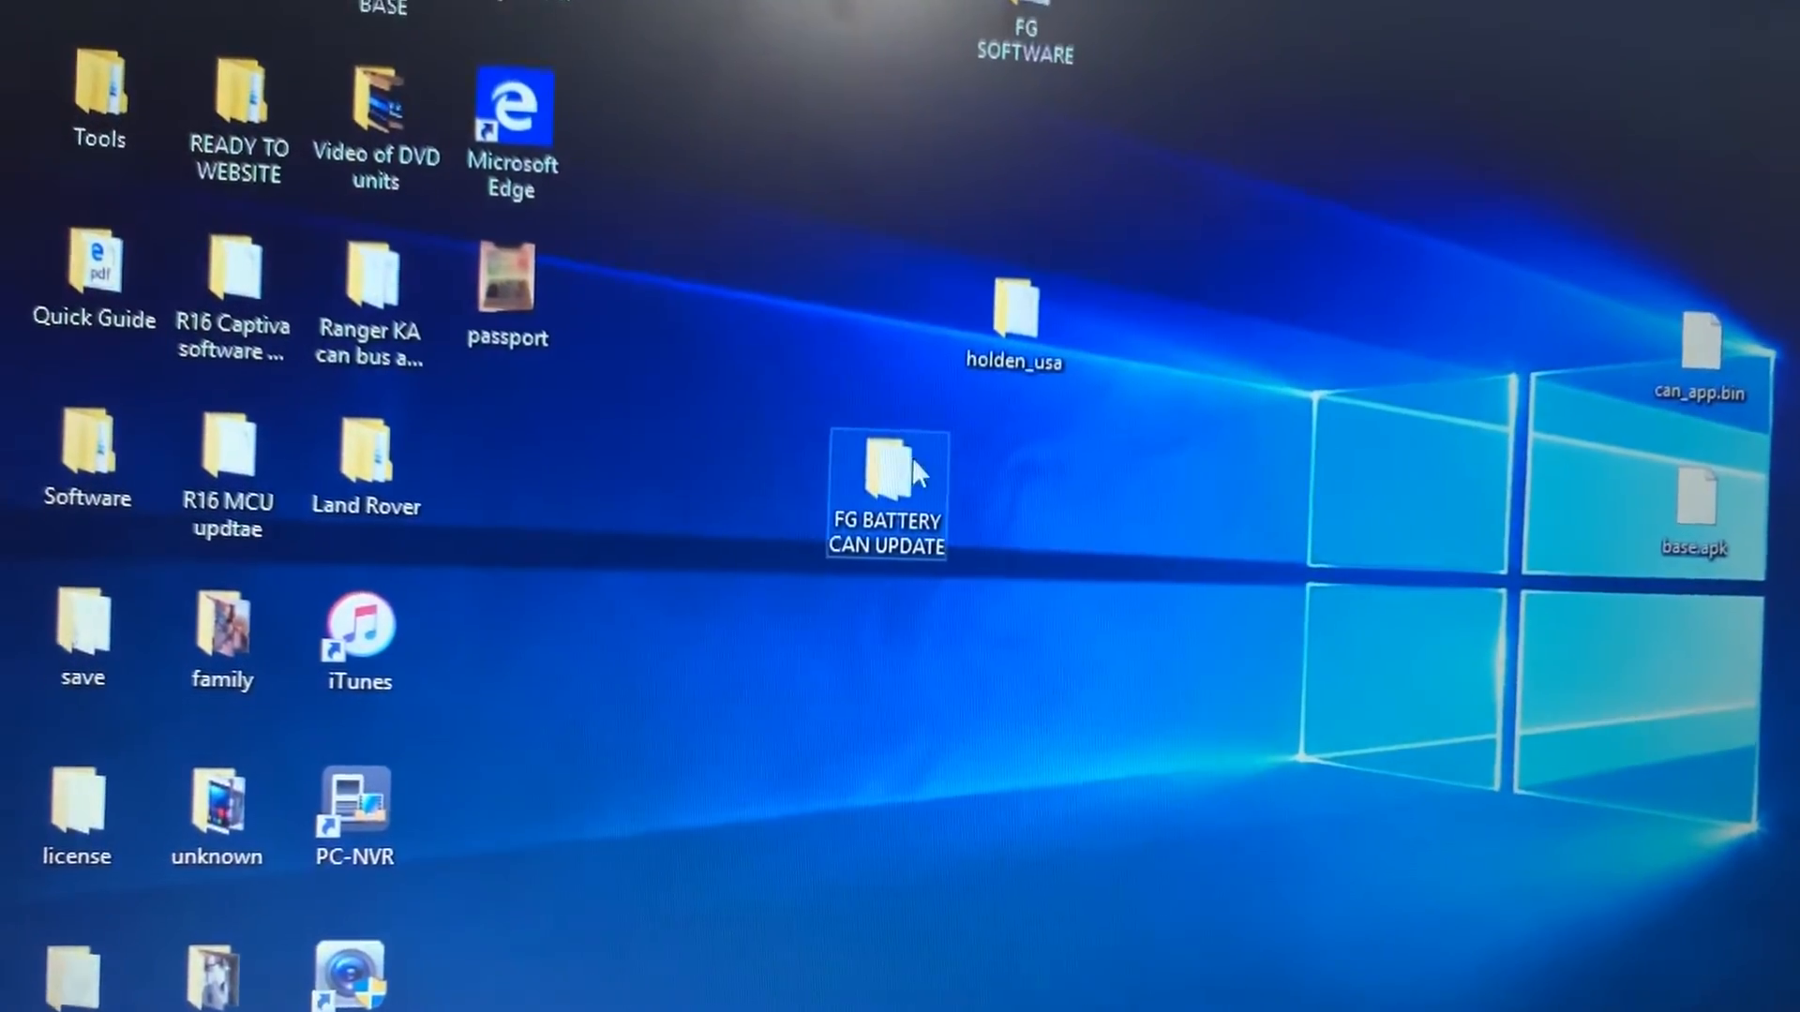
# Step: Browse the FG BATTERY CAN UPDATE and Downloads folders, then view This PC
pyautogui.doubleClick(885, 465)
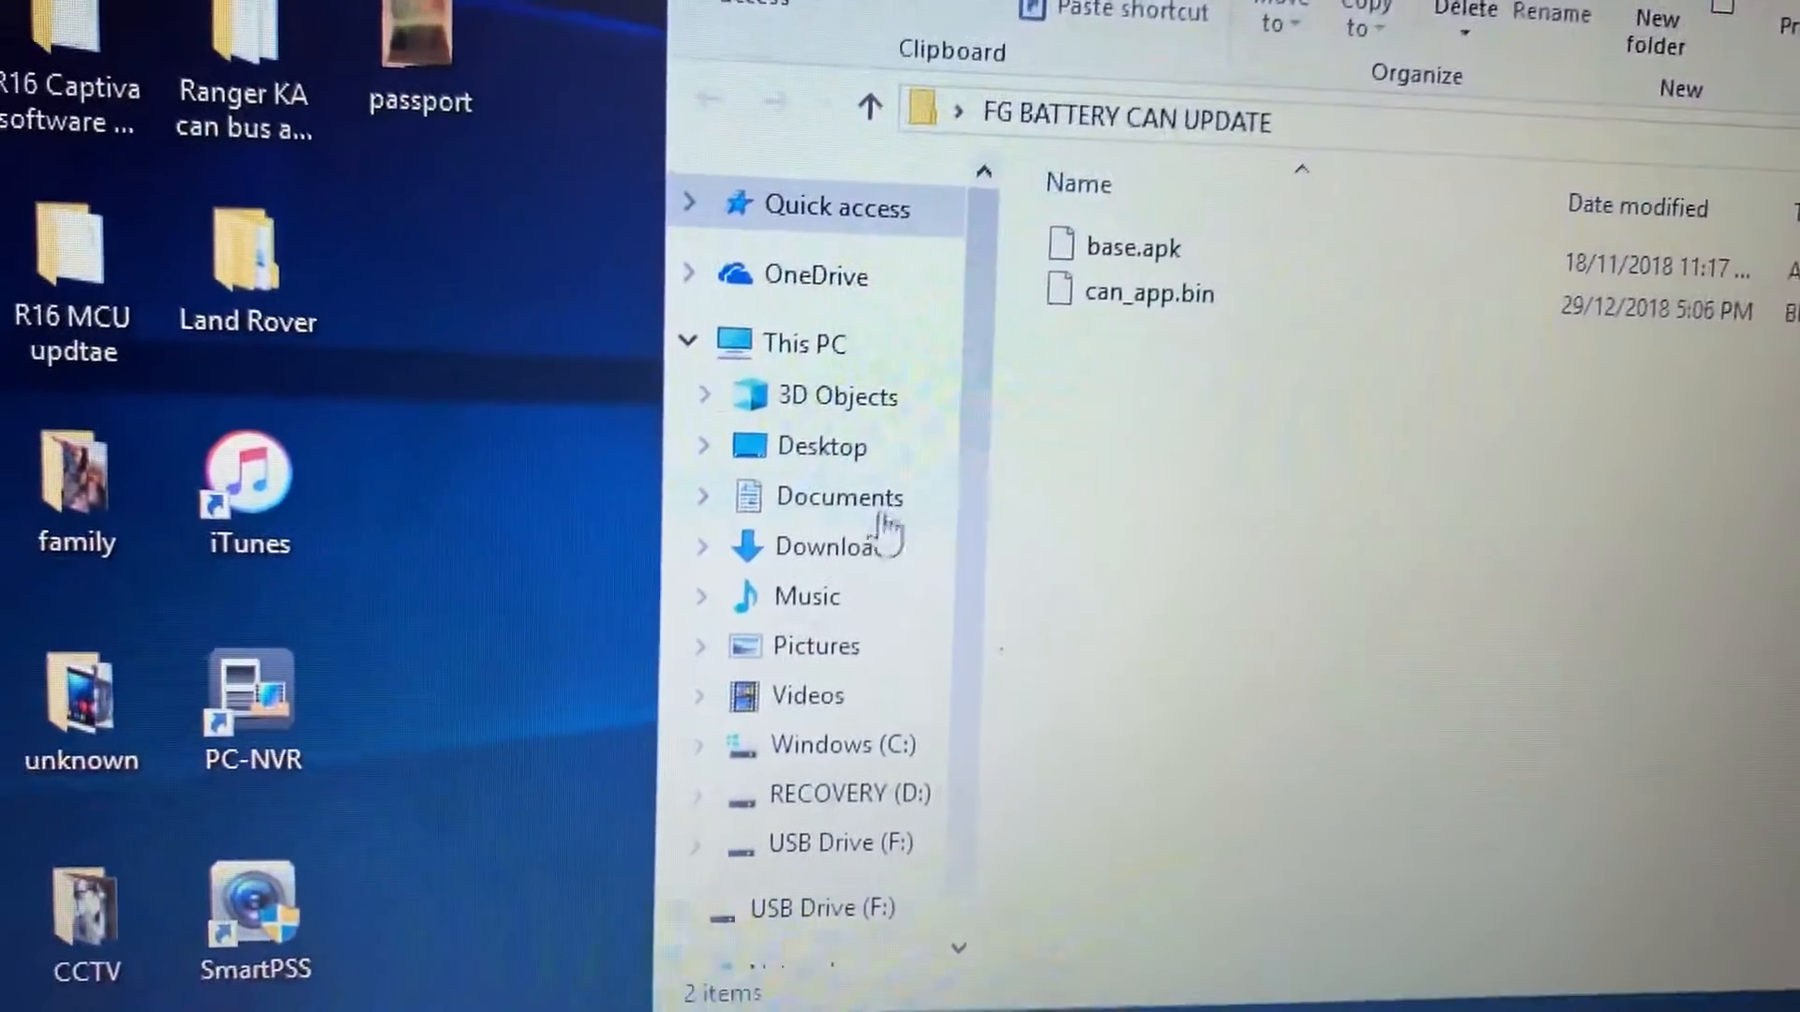
pyautogui.click(811, 544)
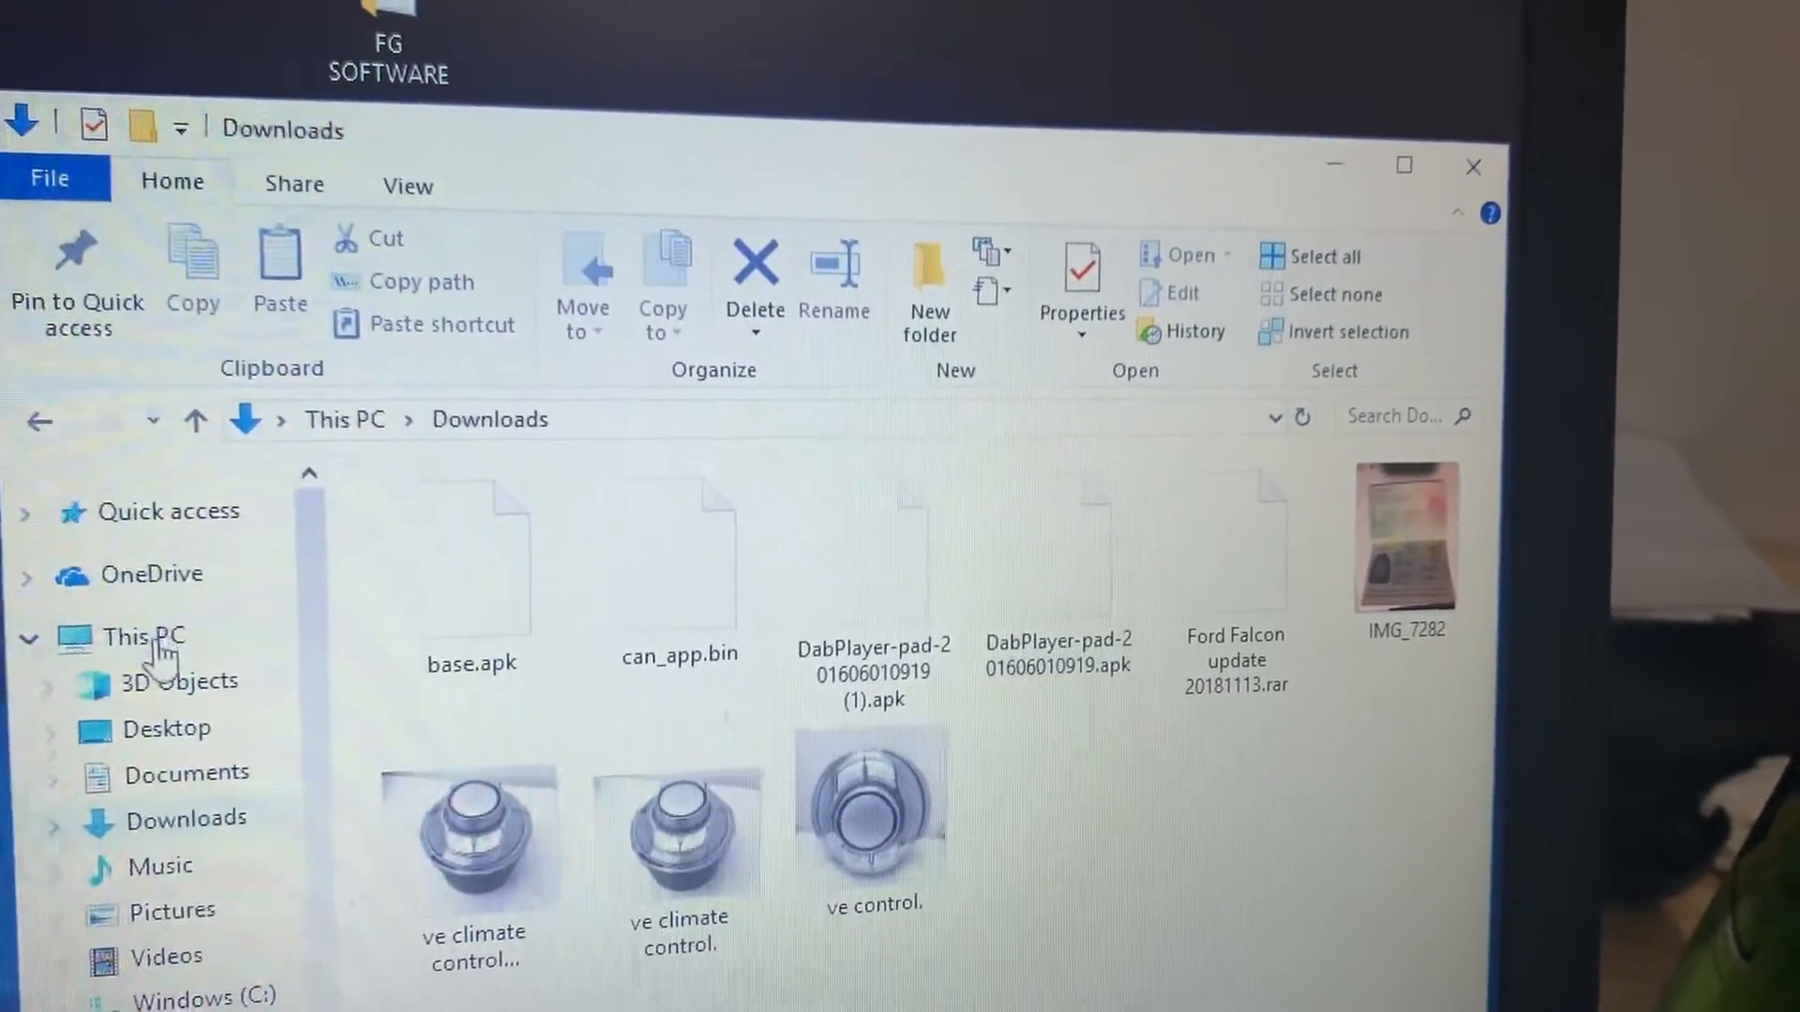
pyautogui.click(127, 638)
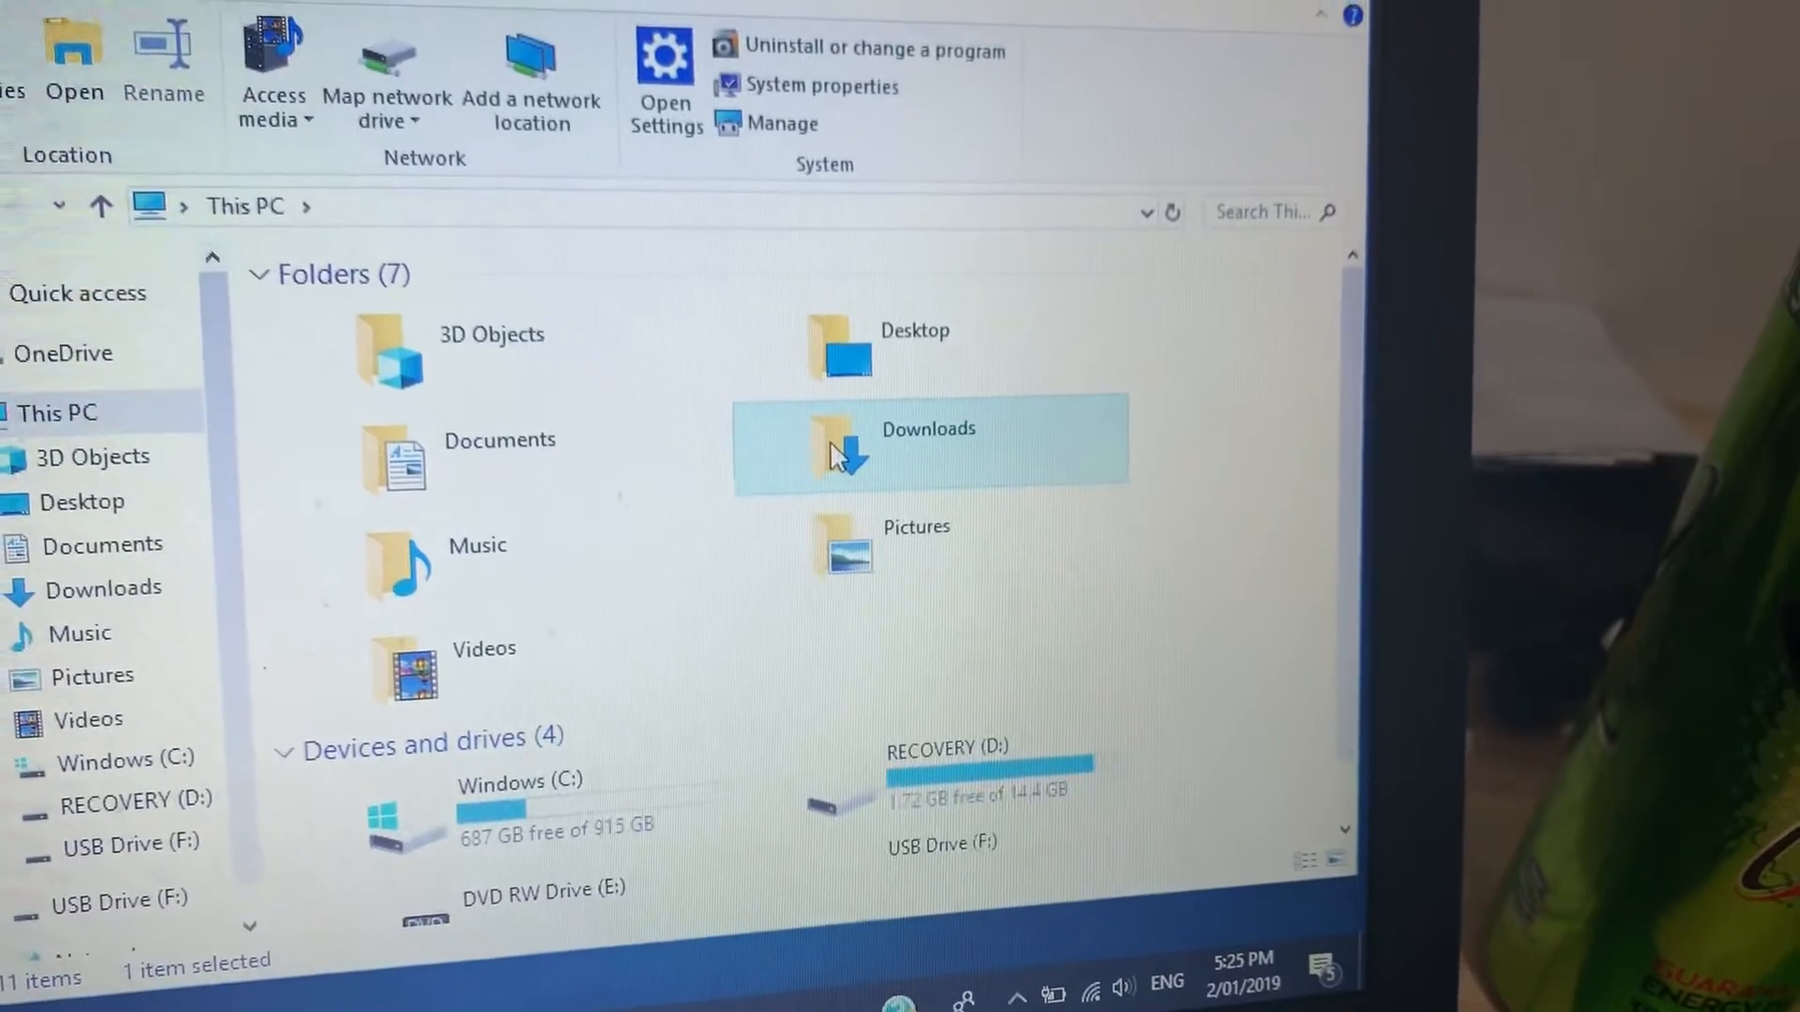
# Step: Open Downloads and select base.apk together with can_app.bin
pyautogui.doubleClick(926, 448)
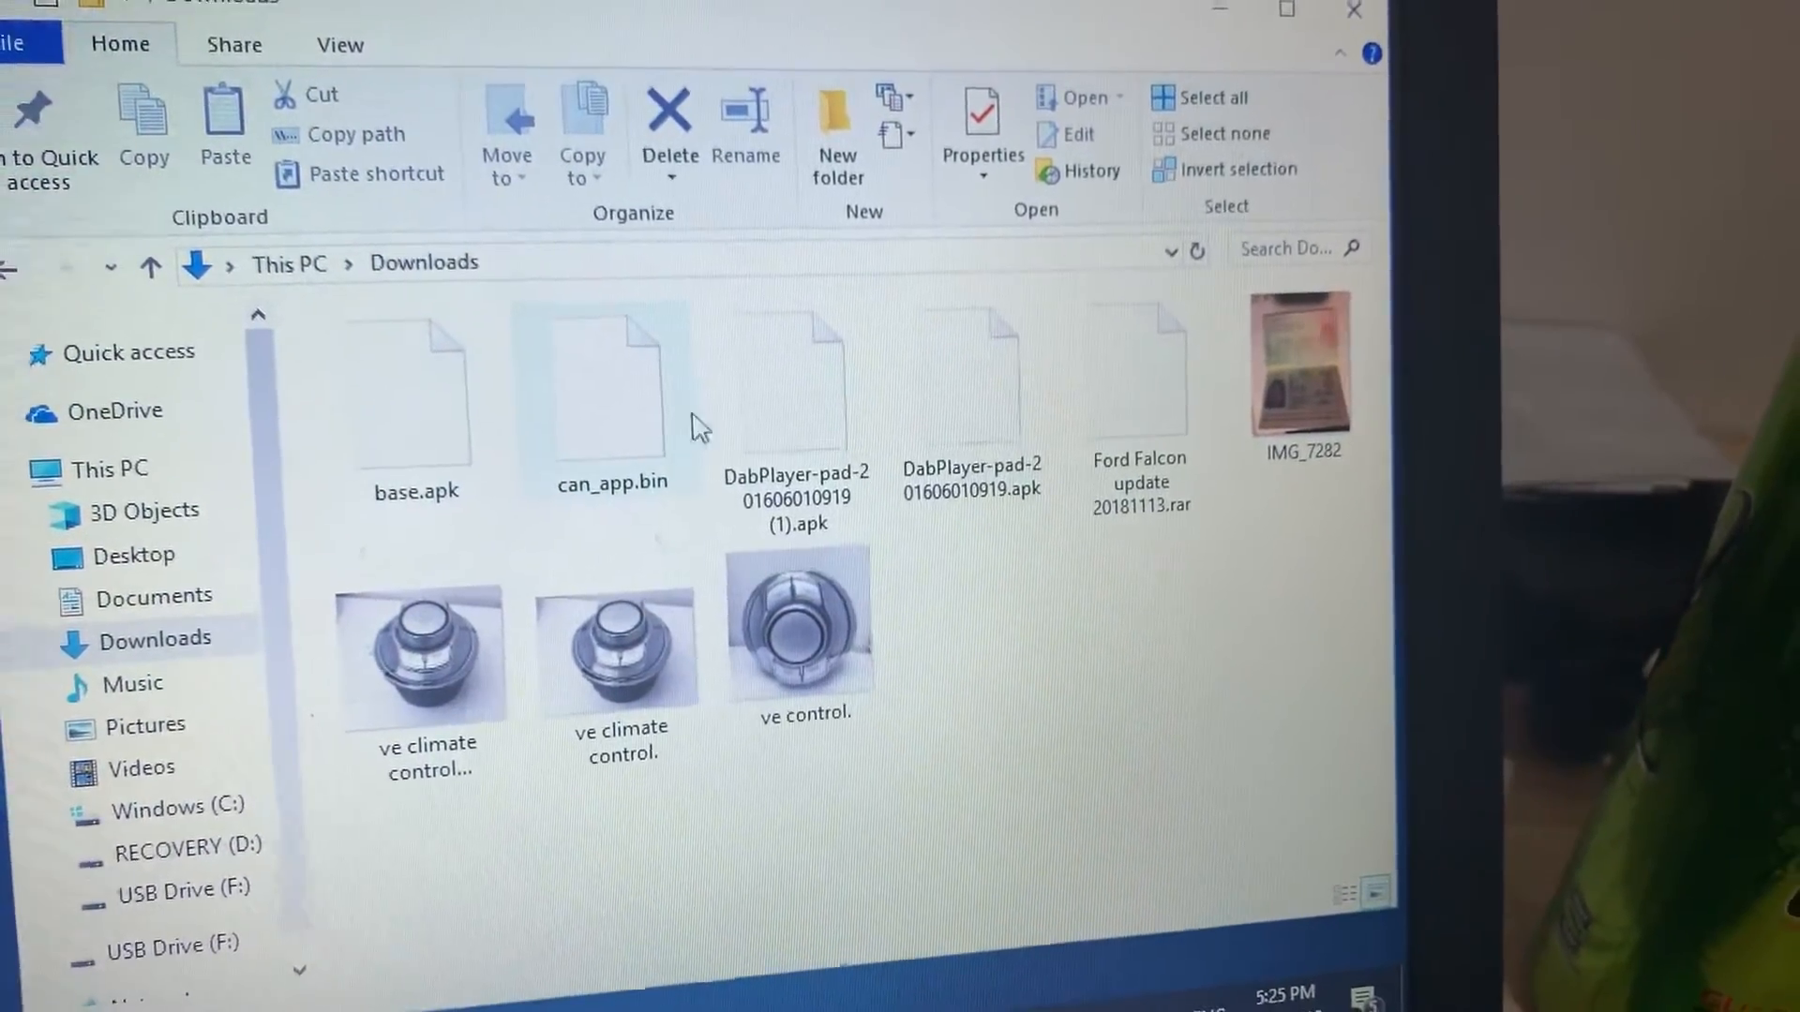
pyautogui.moveTo(796, 368)
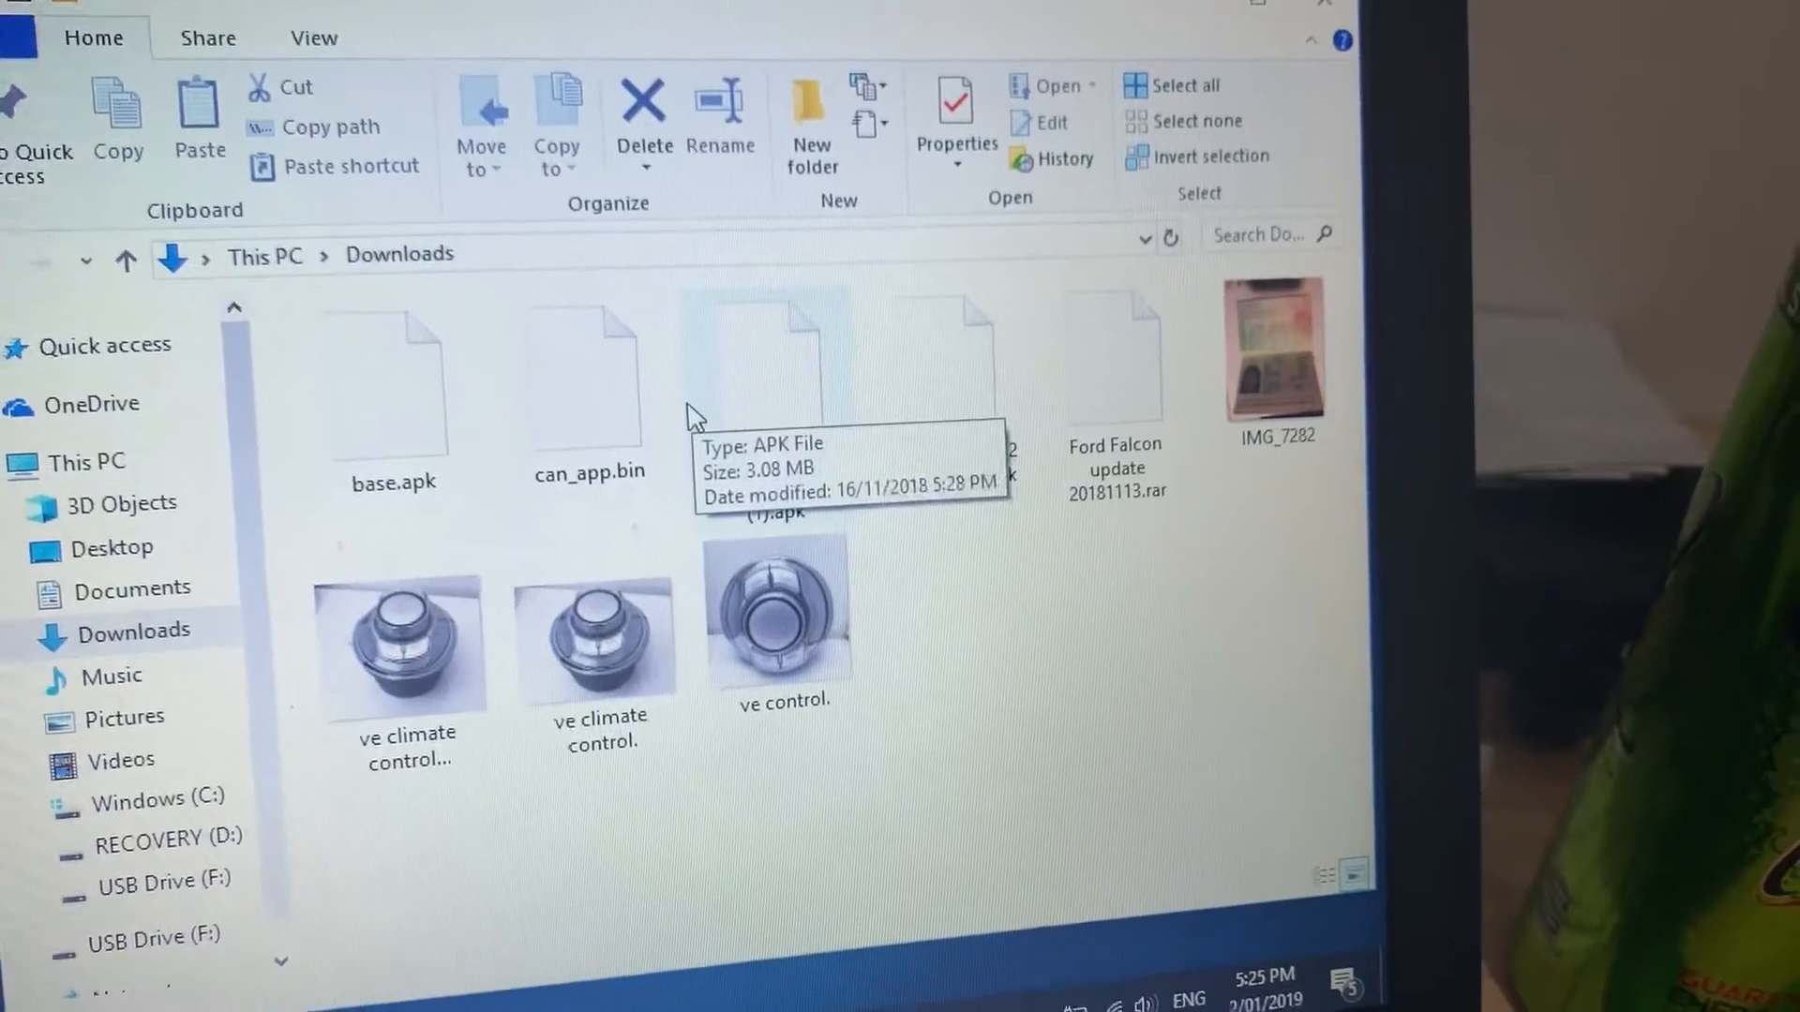
pyautogui.click(603, 390)
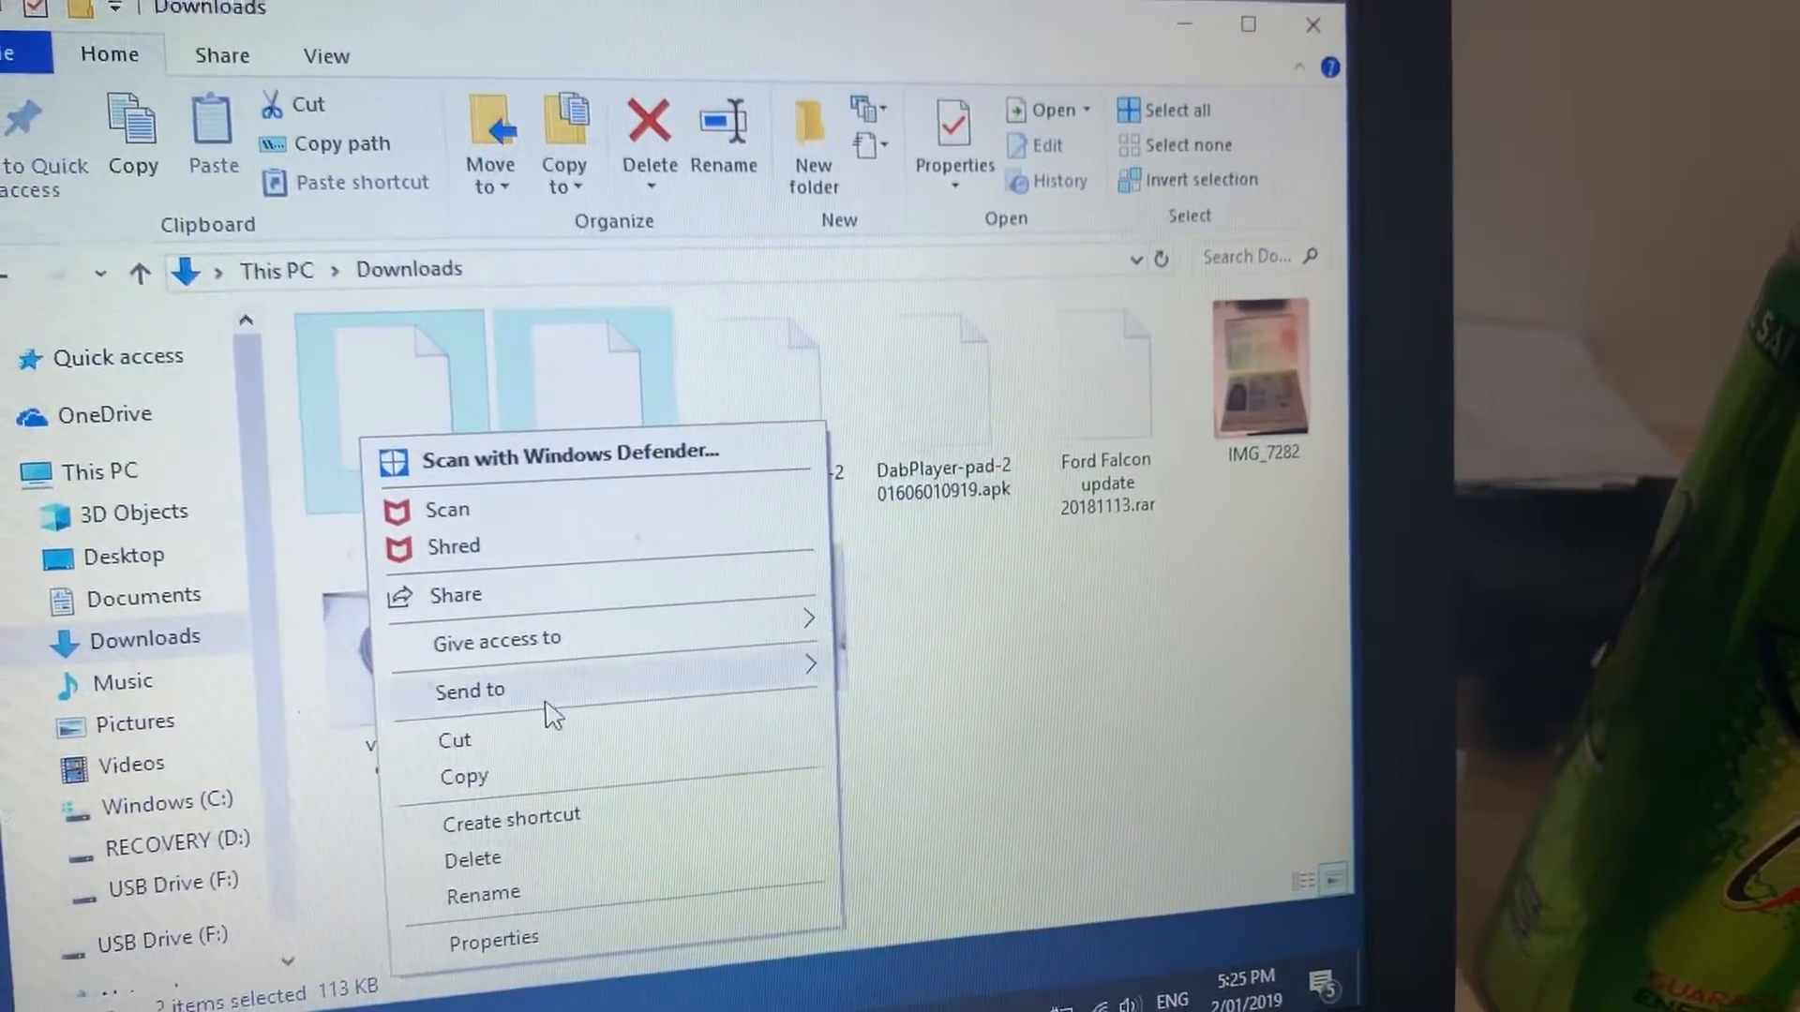
pyautogui.moveTo(470, 689)
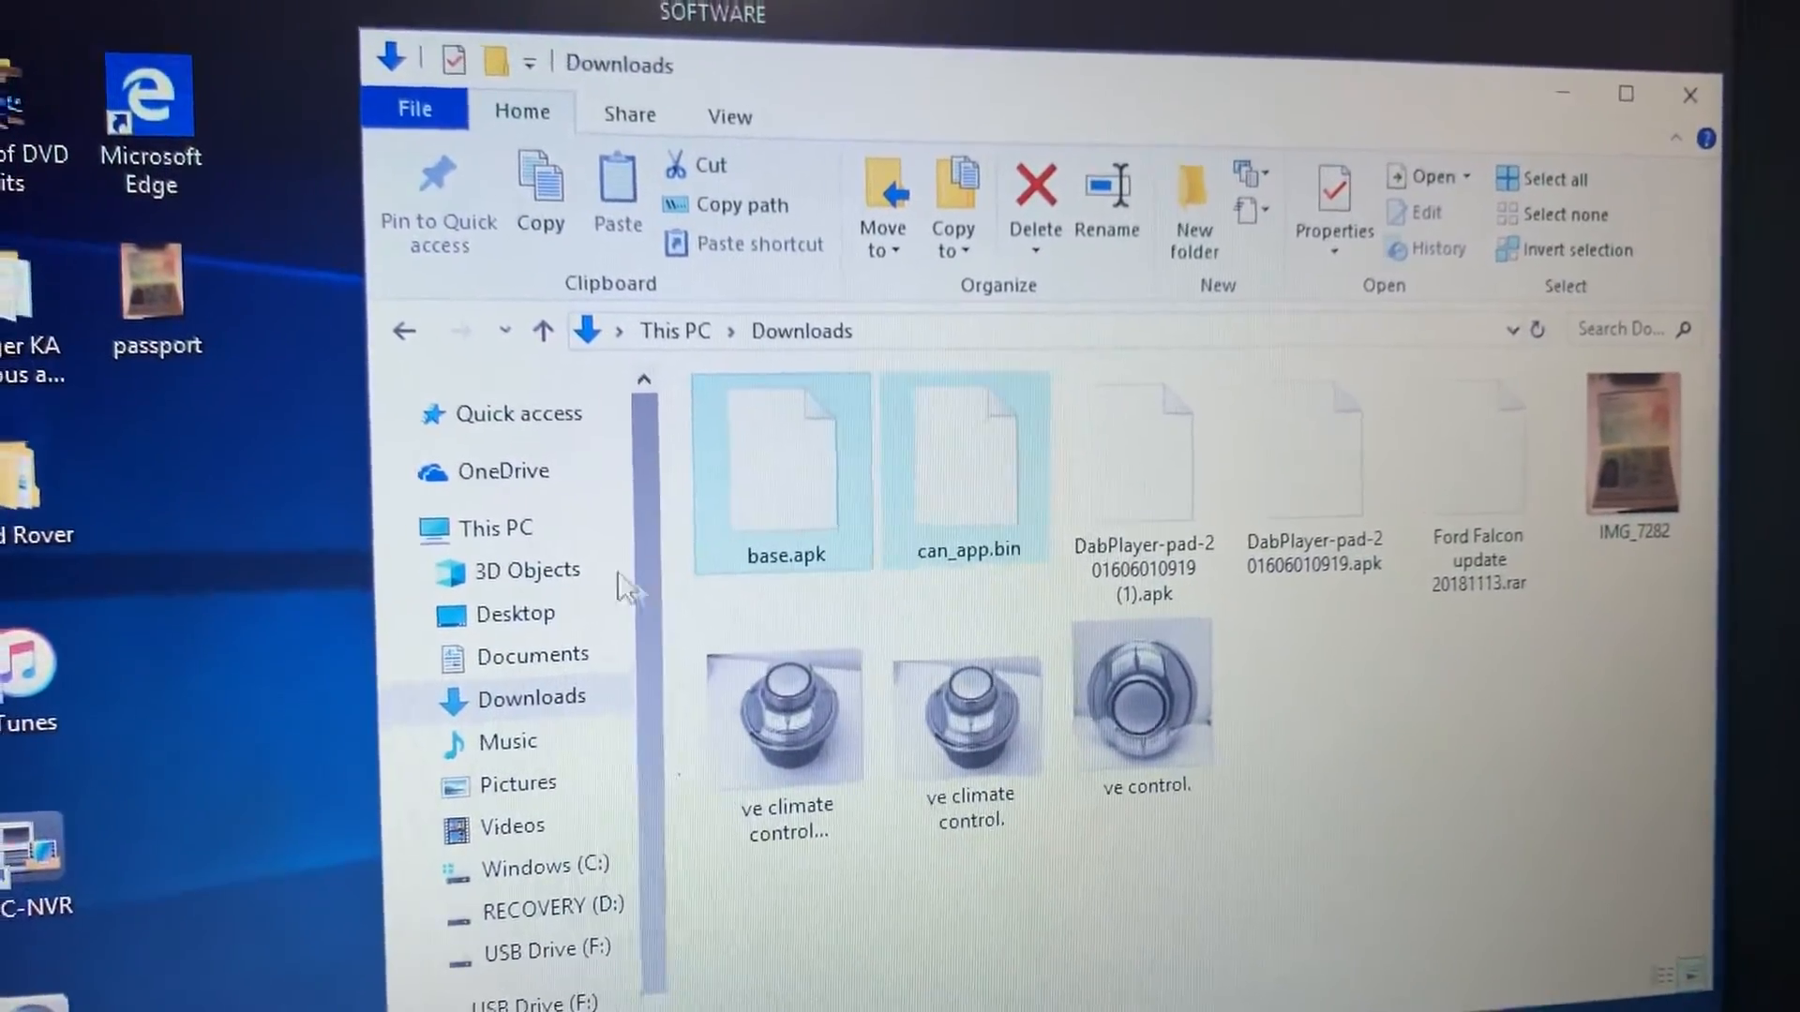
pyautogui.click(495, 526)
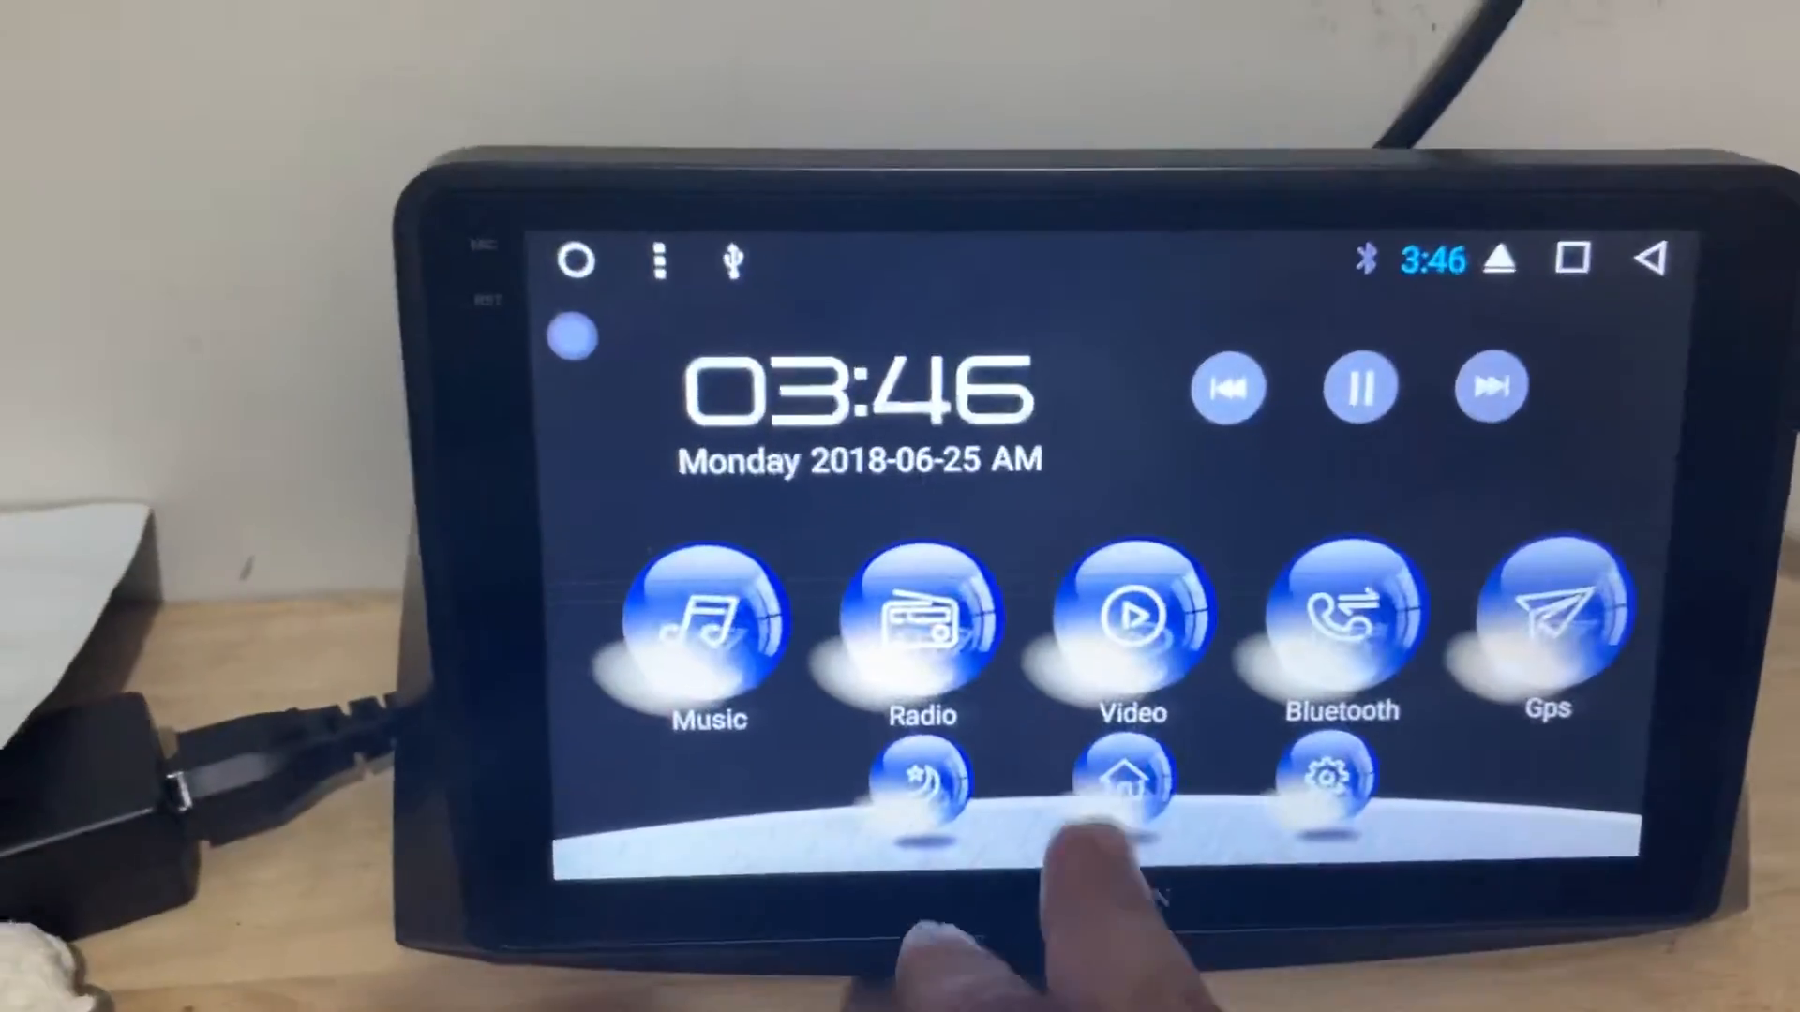
# Step: Launch ES File Explorer from the head unit's app drawer
pyautogui.click(1129, 783)
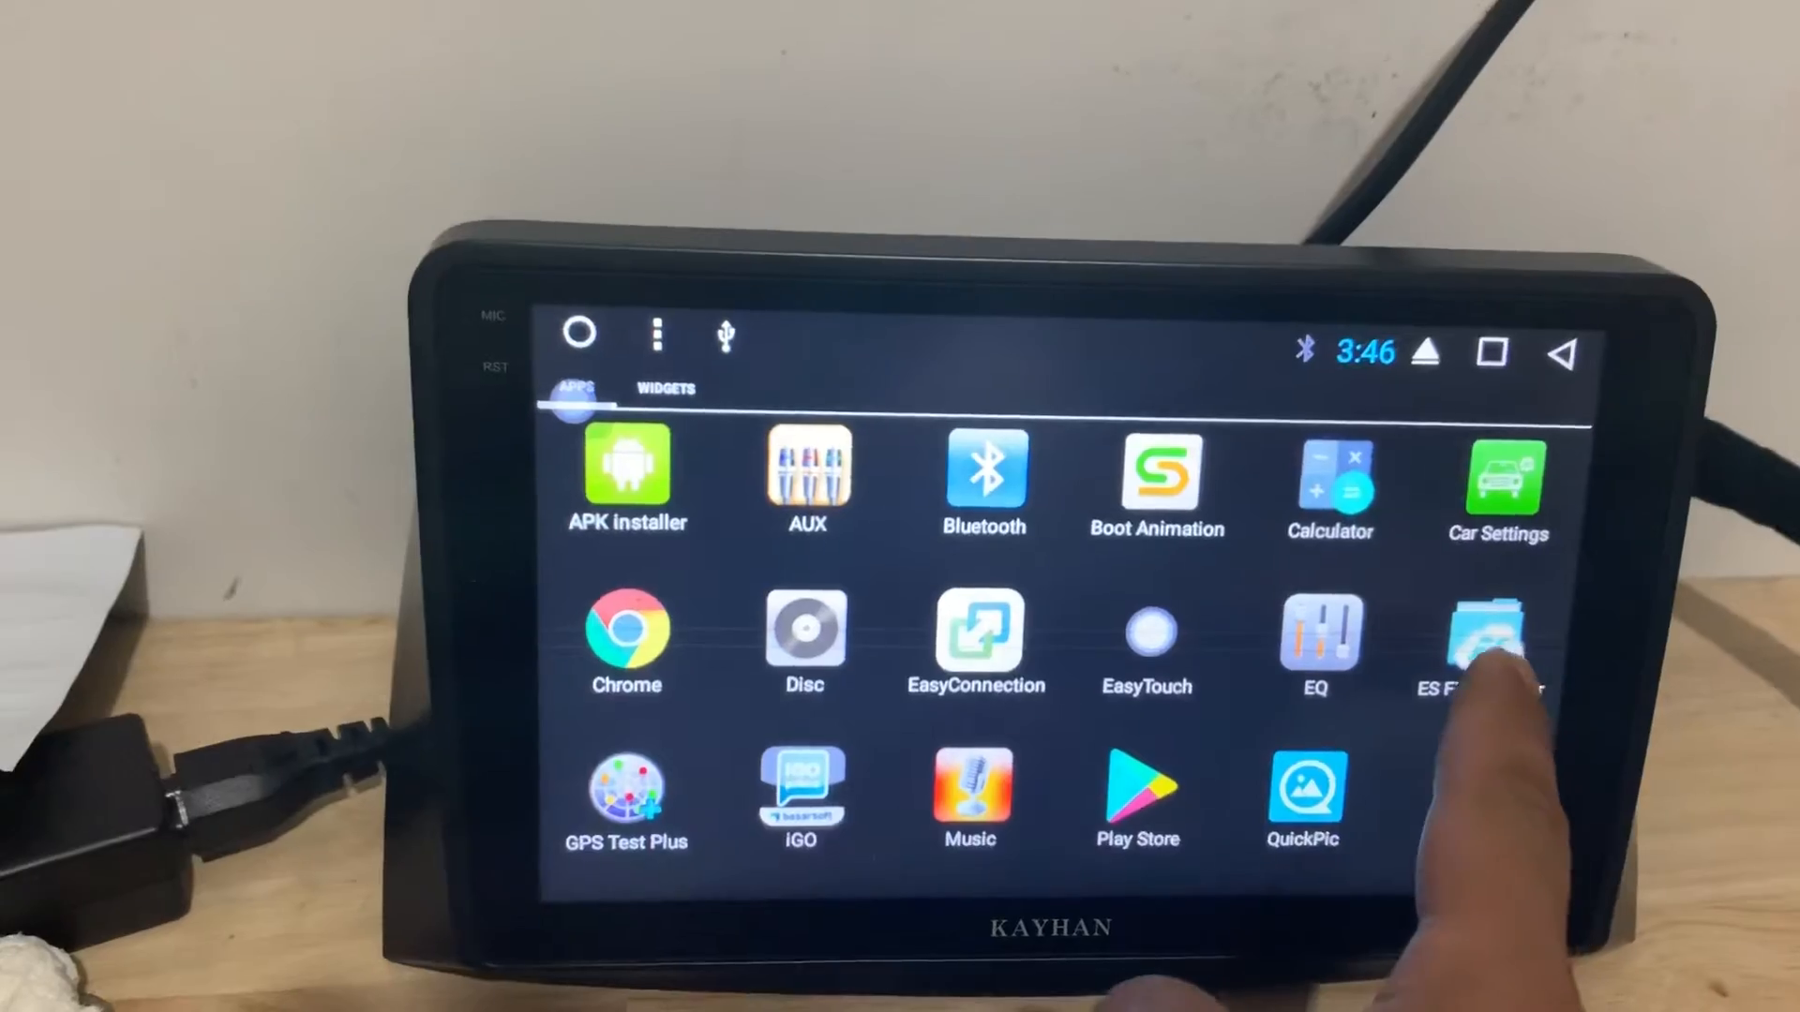
pyautogui.click(1481, 643)
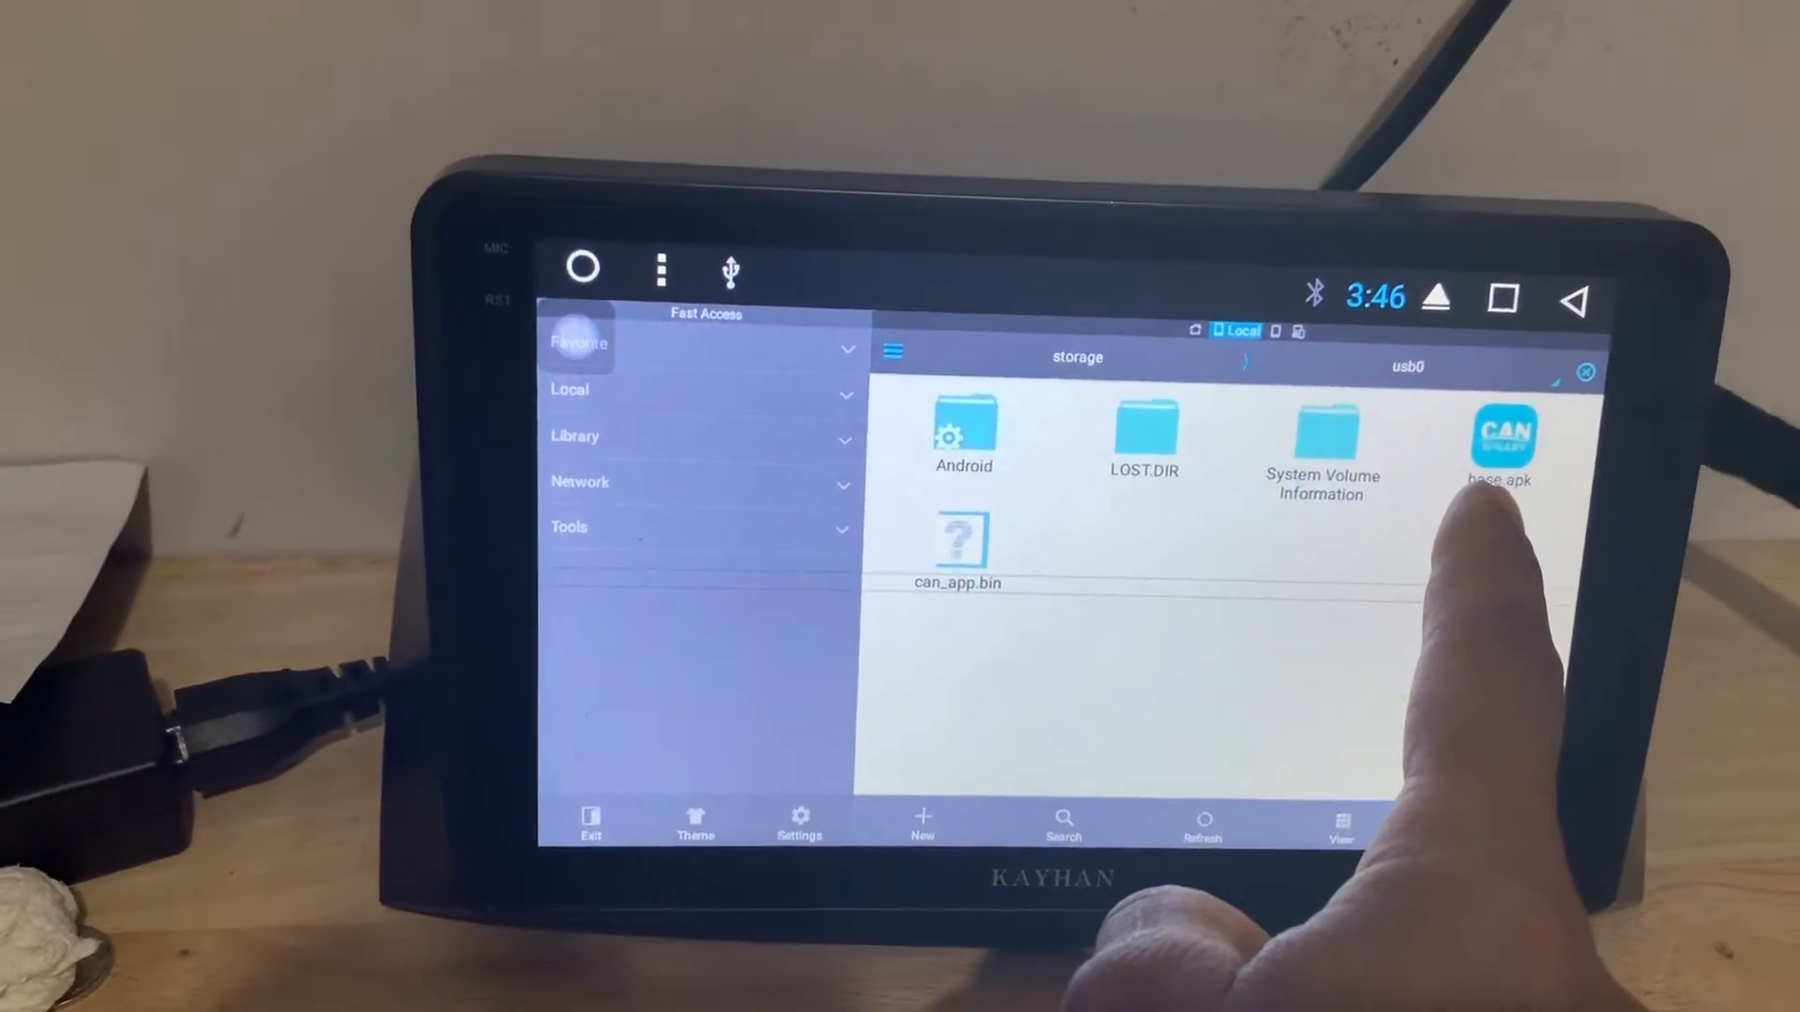
# Step: Install base.apk from the USB drive and open the CanBox Update app
pyautogui.click(1500, 441)
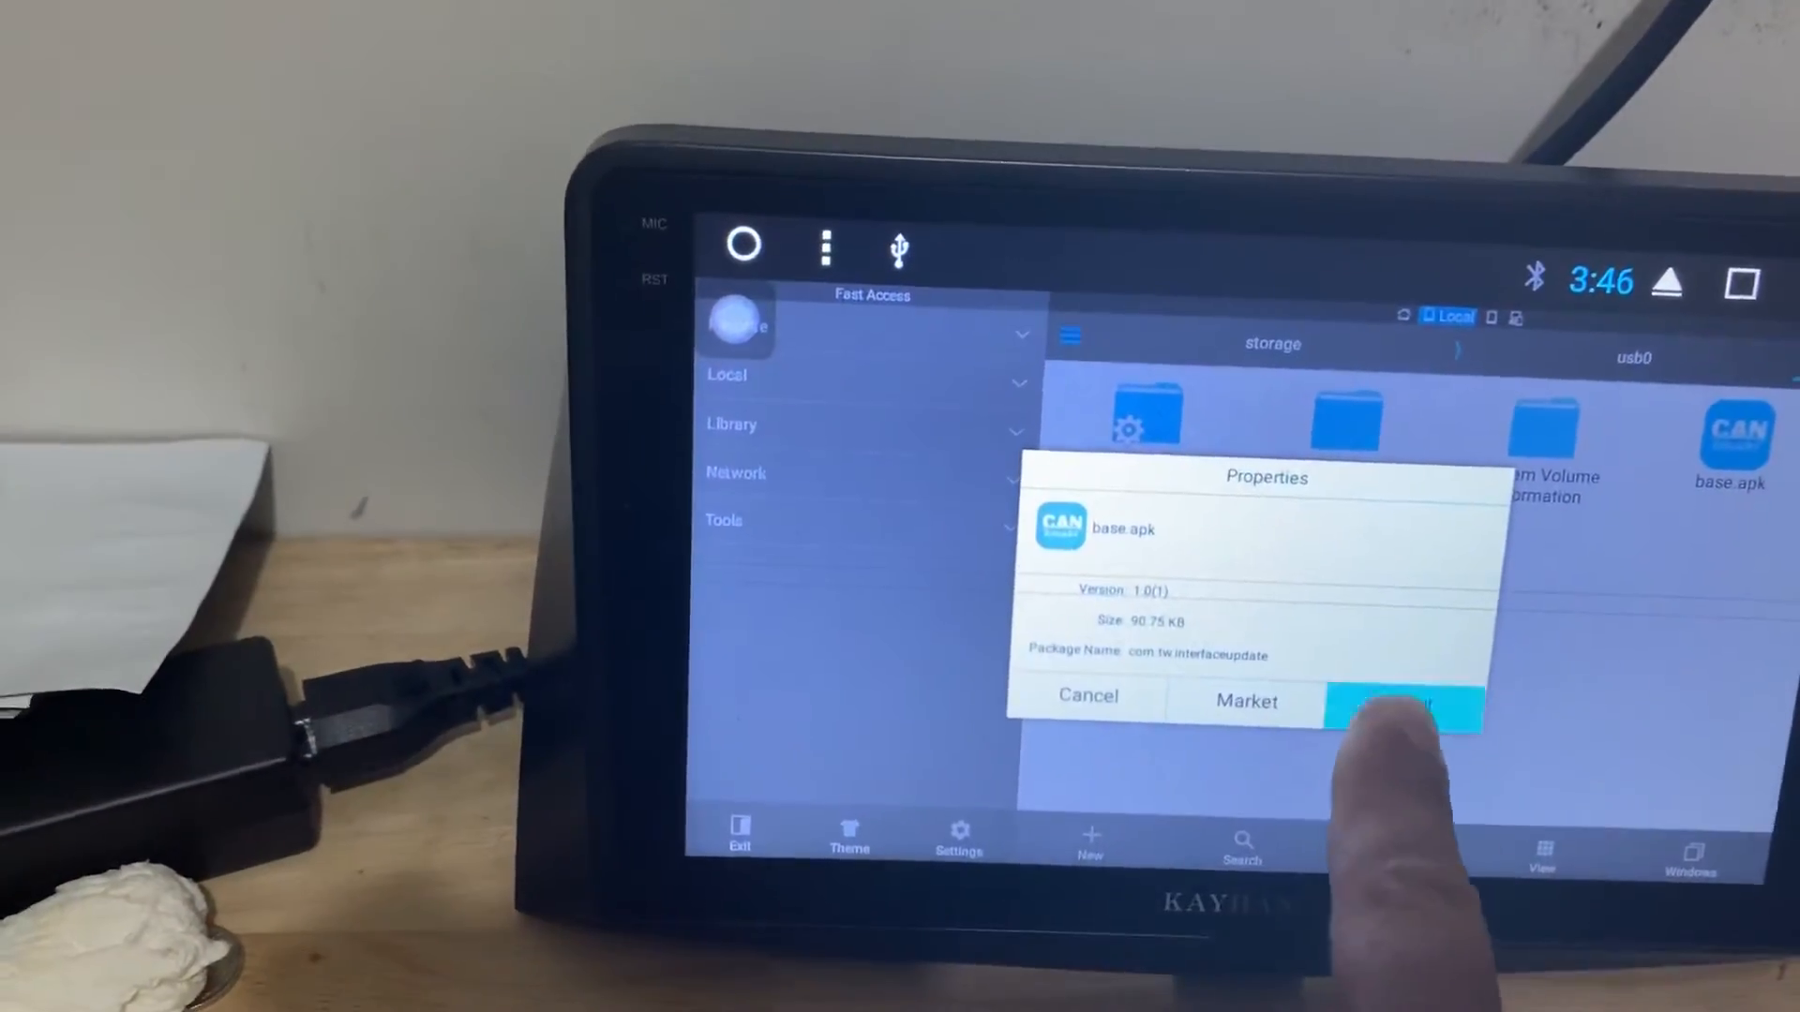
pyautogui.click(1406, 702)
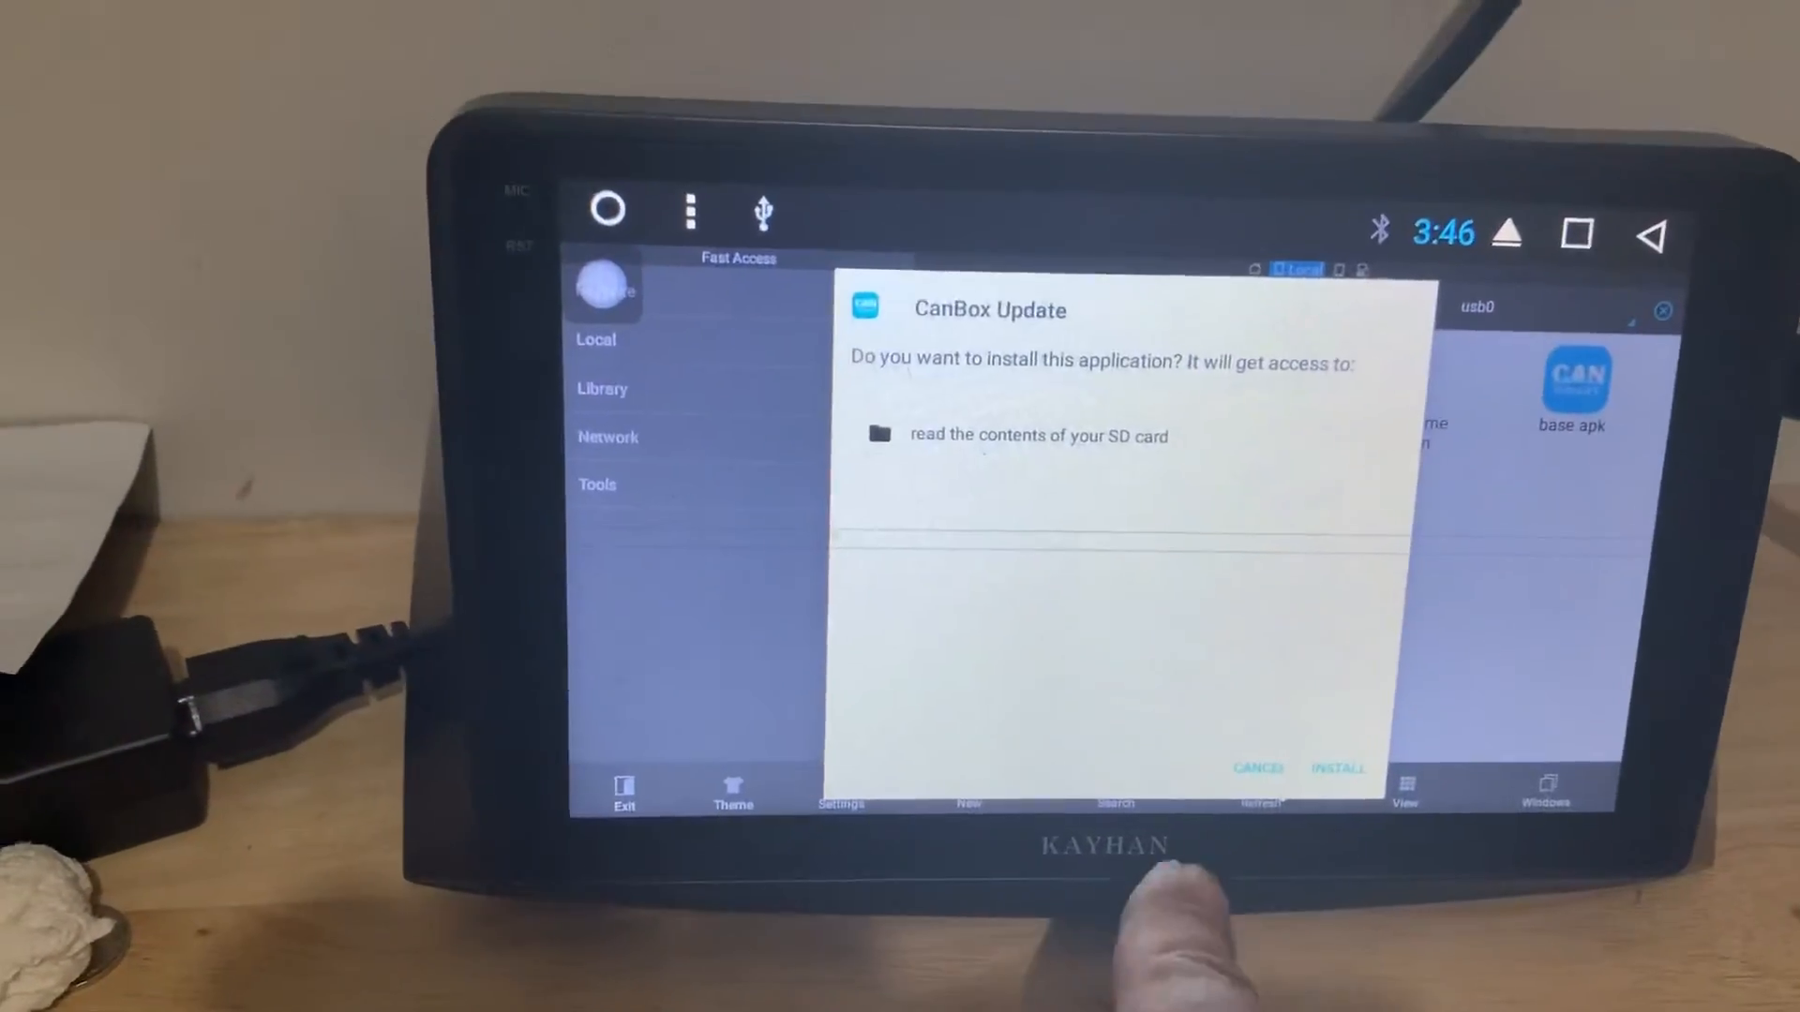
pyautogui.click(1335, 767)
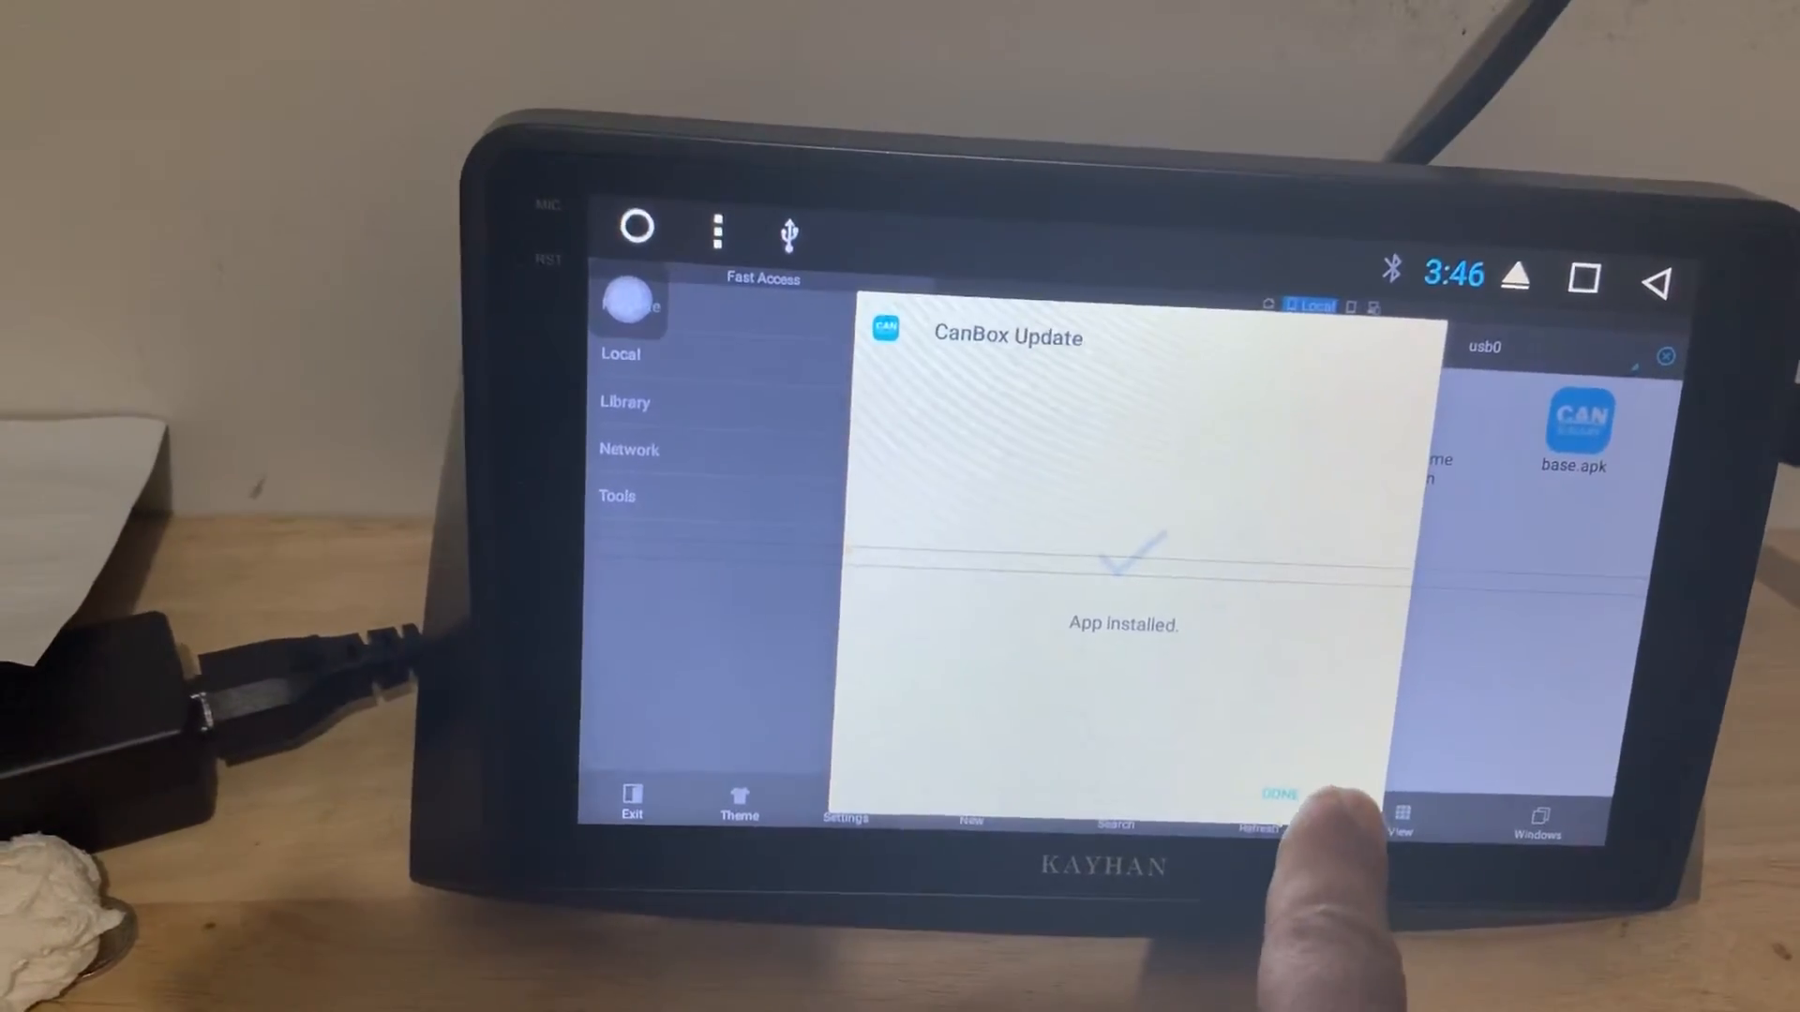
pyautogui.click(1277, 793)
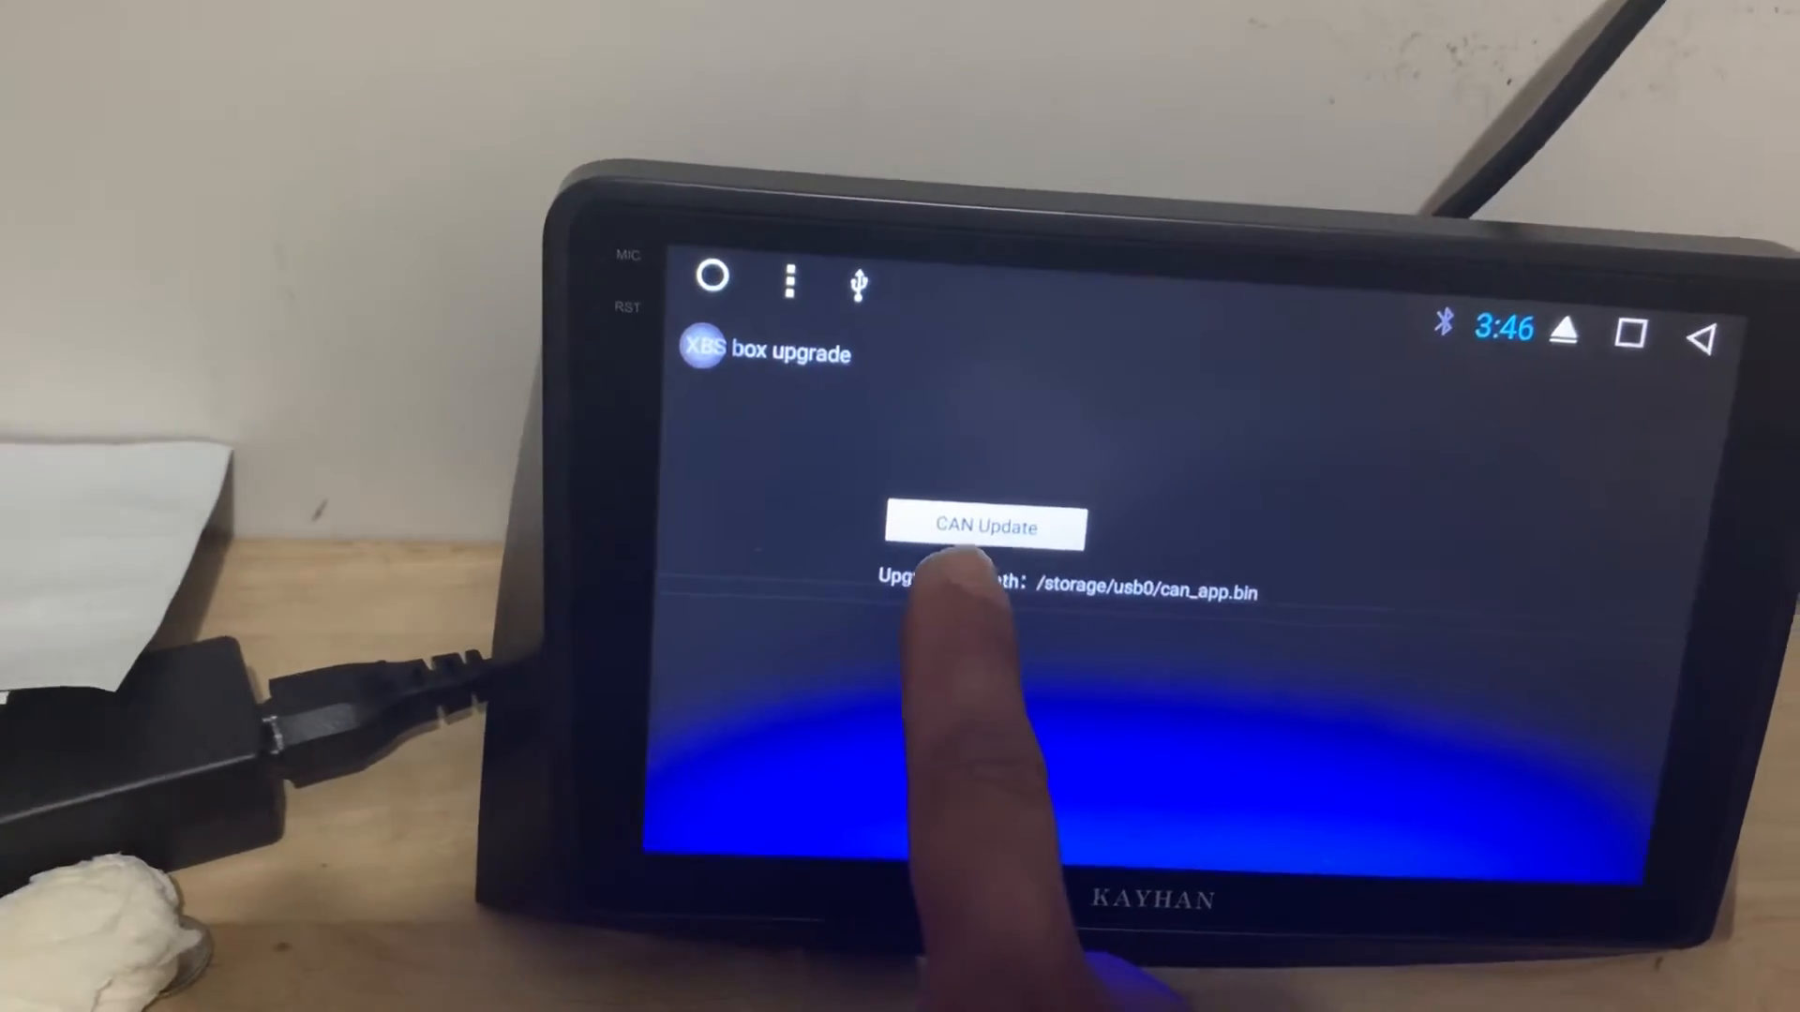
# Step: Run CAN Update with /storage/usb0/can_app.bin and dismiss the 'Update successed' prompt
pyautogui.click(981, 527)
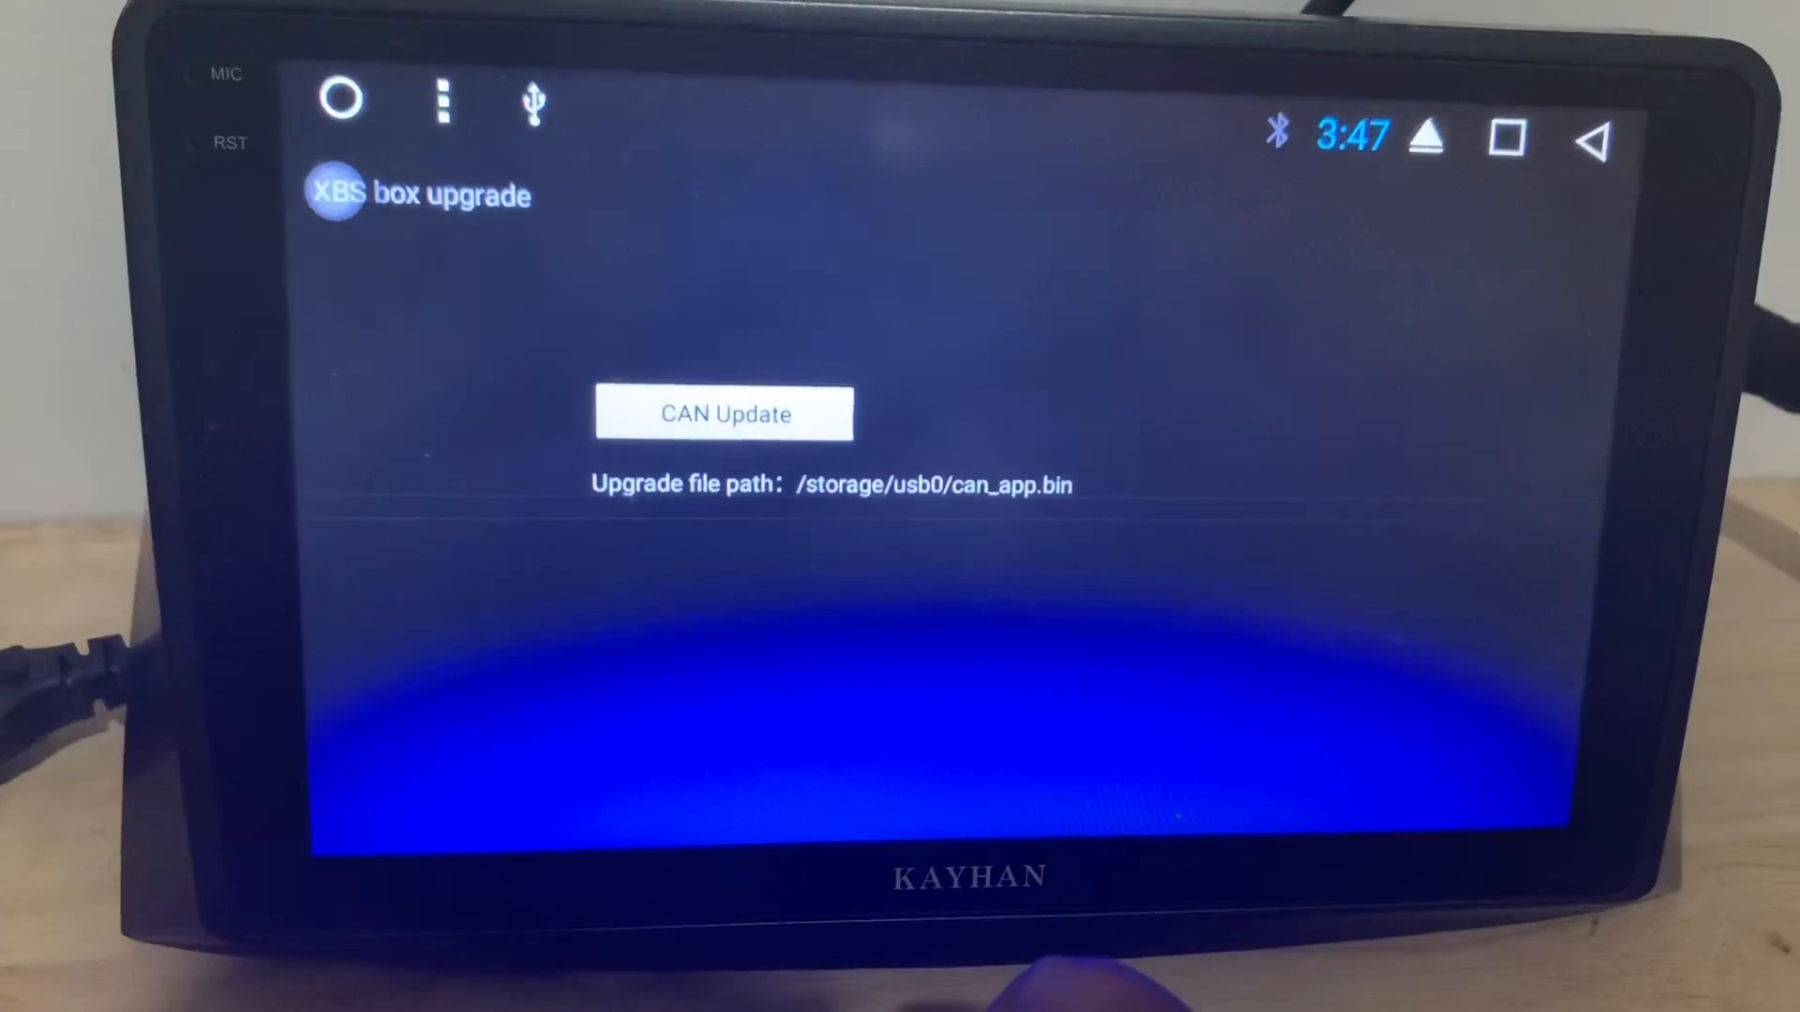
pyautogui.click(723, 414)
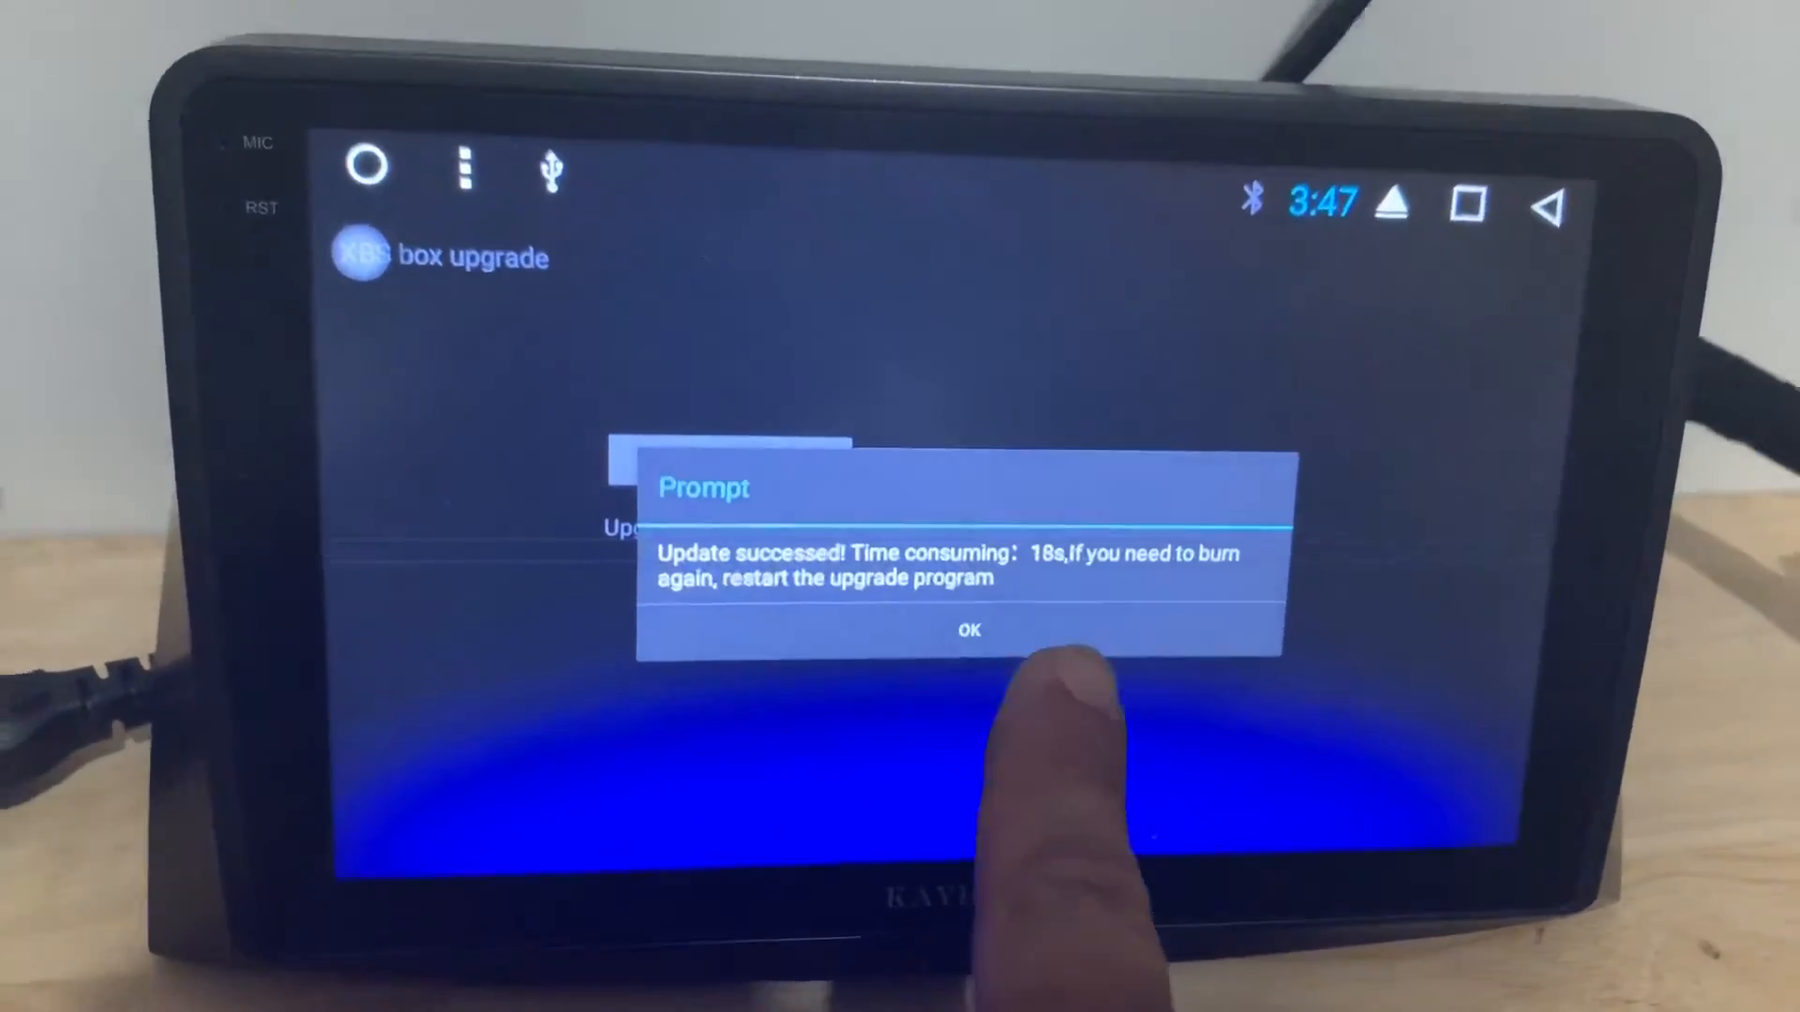
pyautogui.click(967, 629)
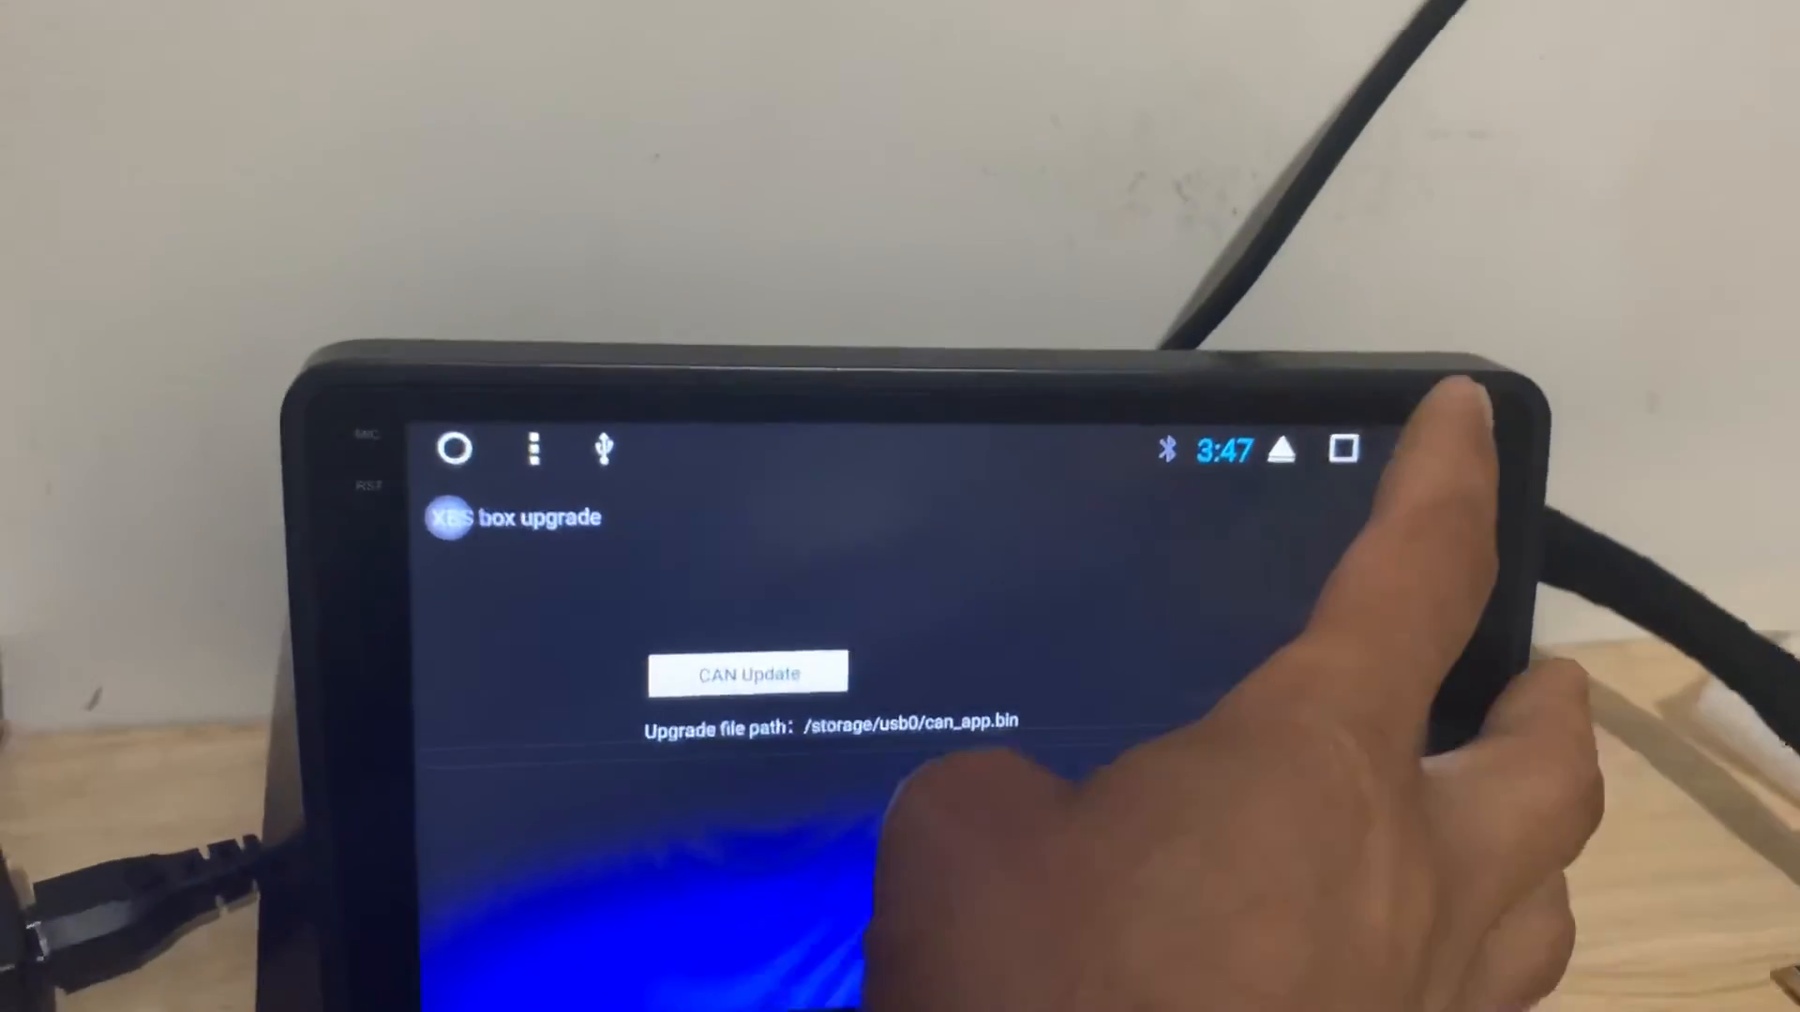